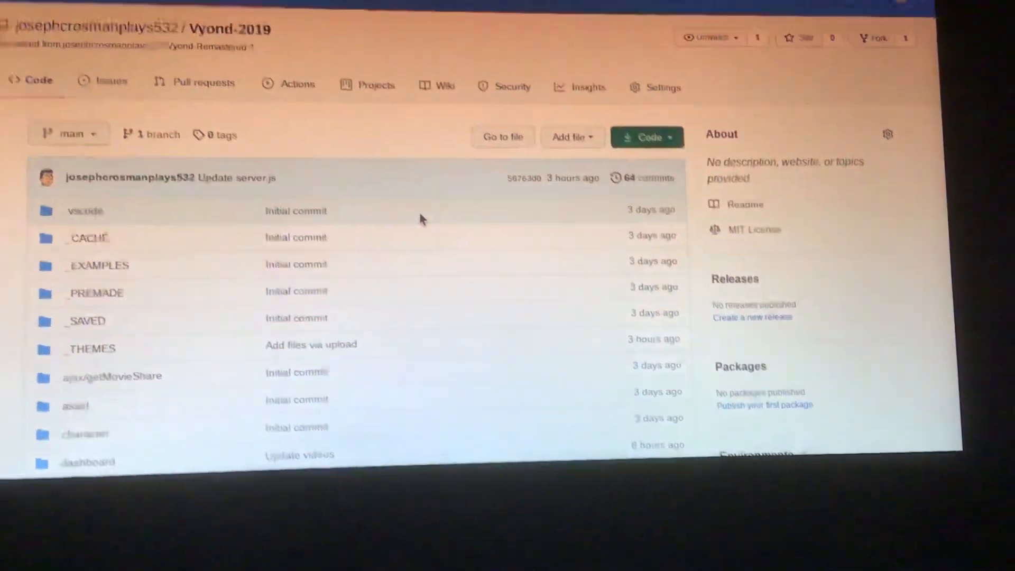
Browse the Vyond-2019 static folder listing and read through server.js code.
scroll(down, 3)
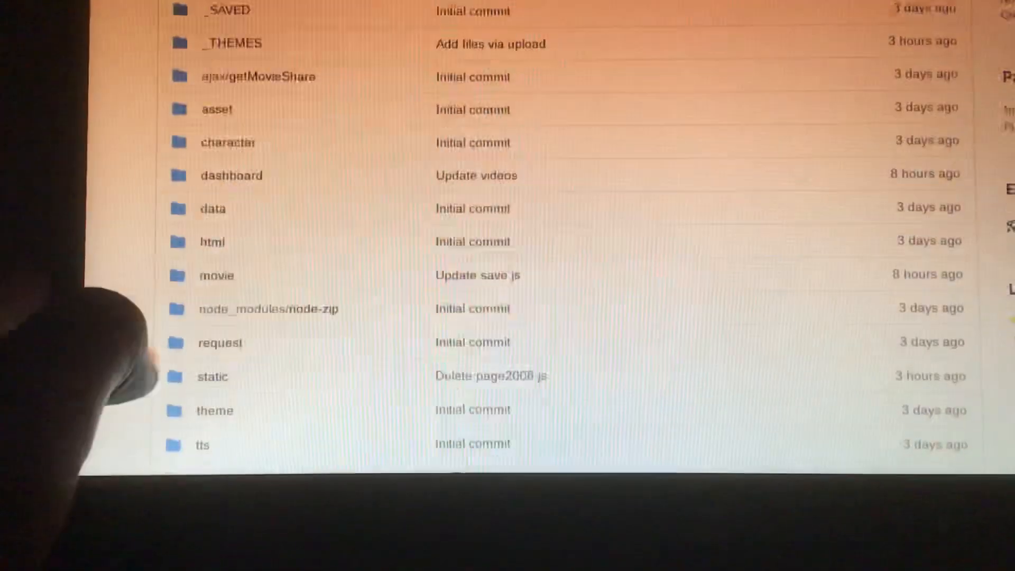
scroll(down, 3)
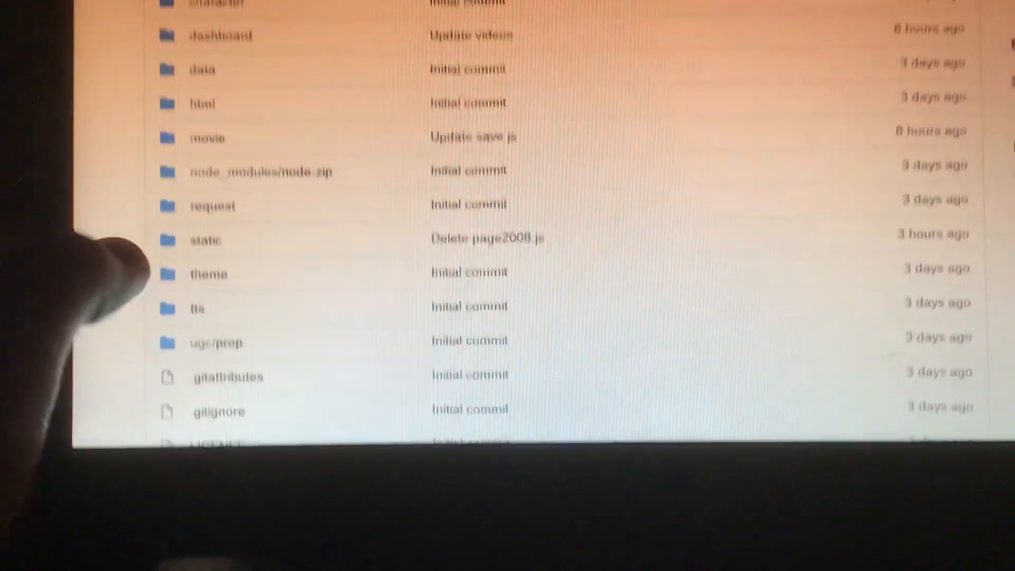
scroll(down, 3)
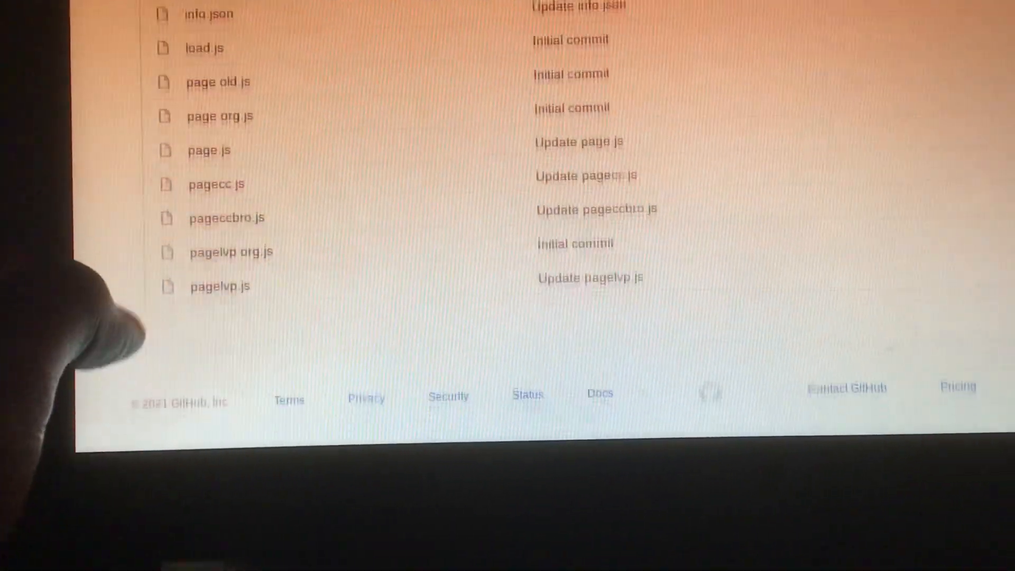
scroll(down, 3)
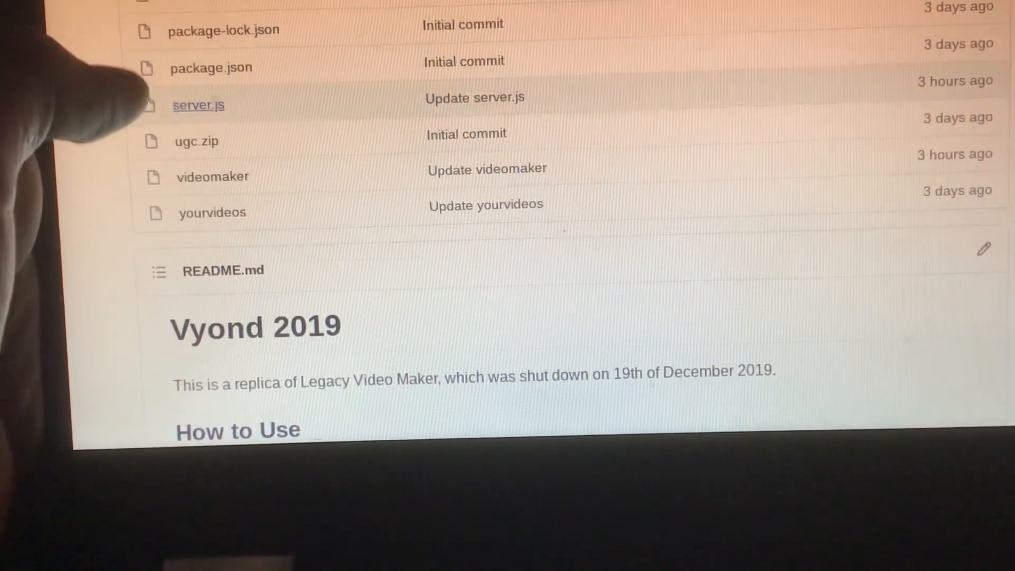
click(197, 105)
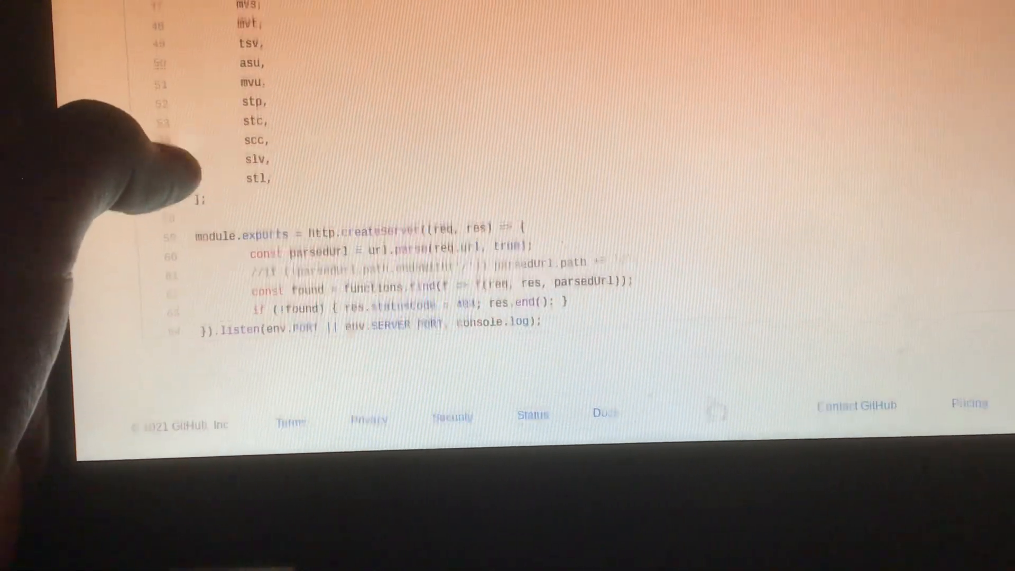
scroll(up, 3)
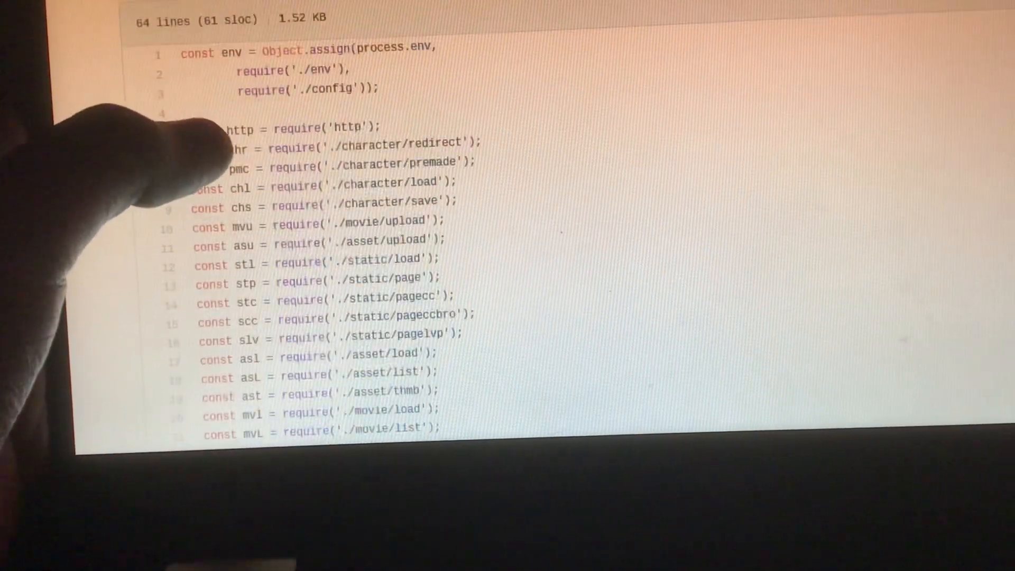
scroll(down, 3)
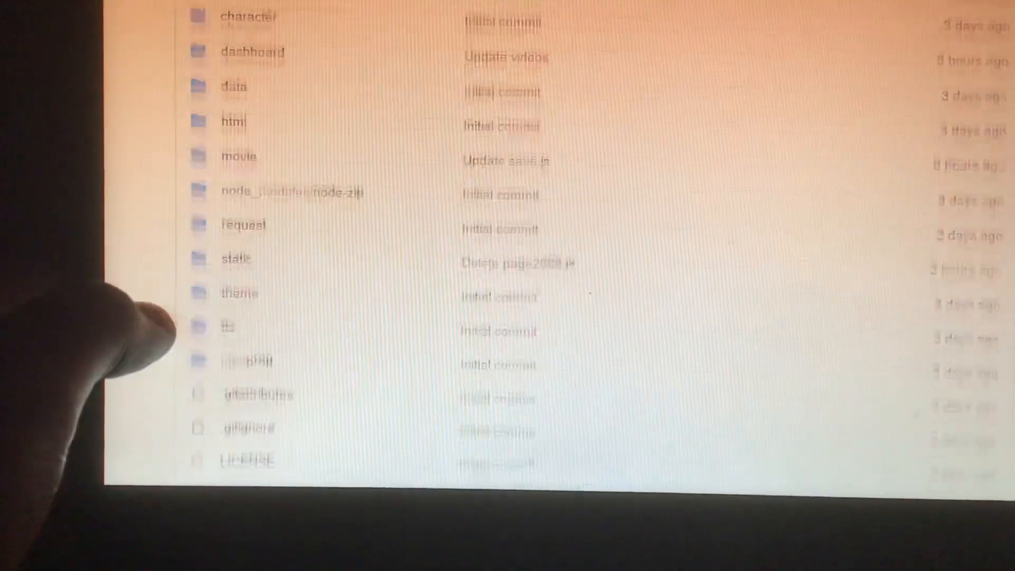
scroll(down, 3)
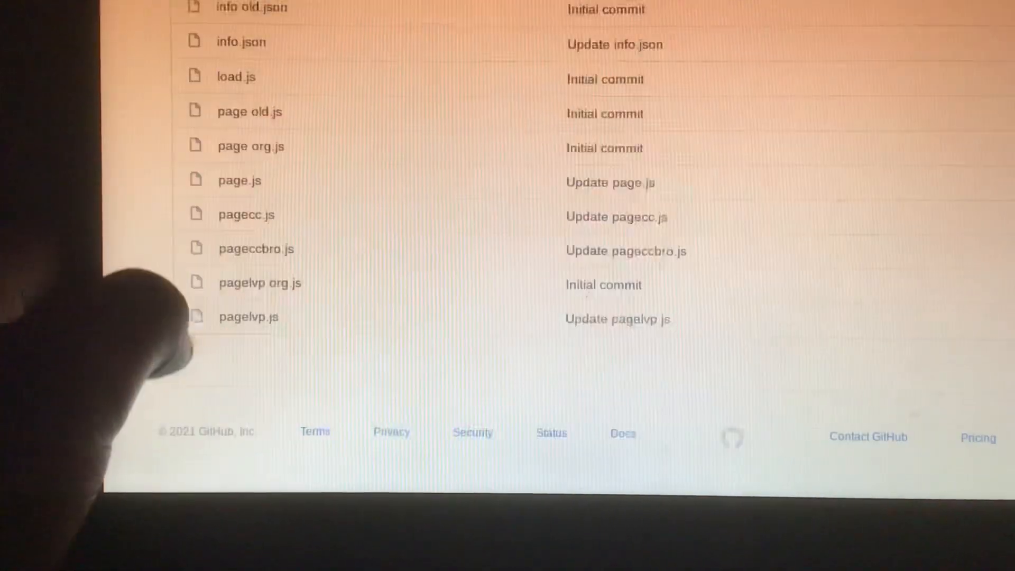
scroll(up, 3)
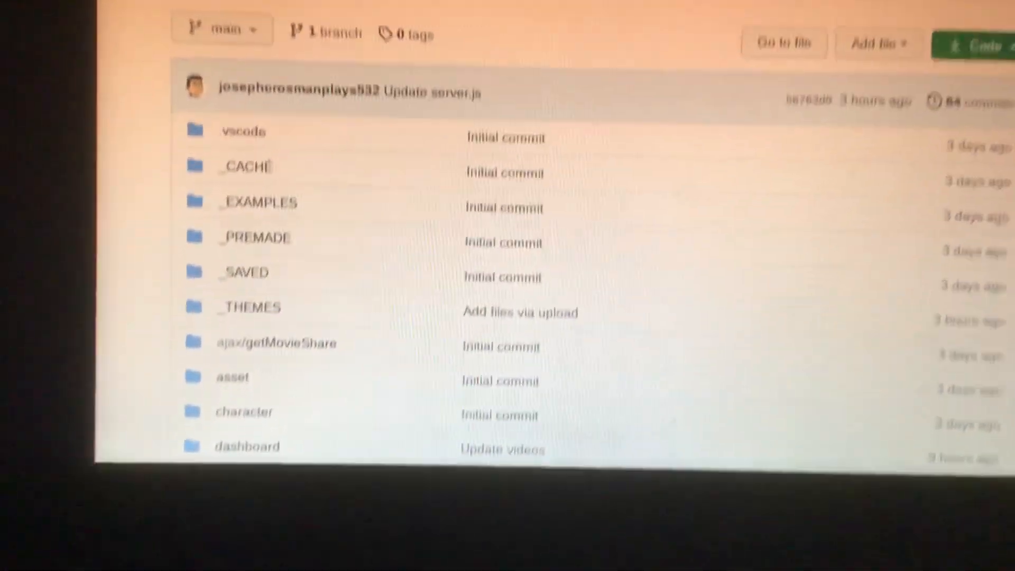
scroll(up, 3)
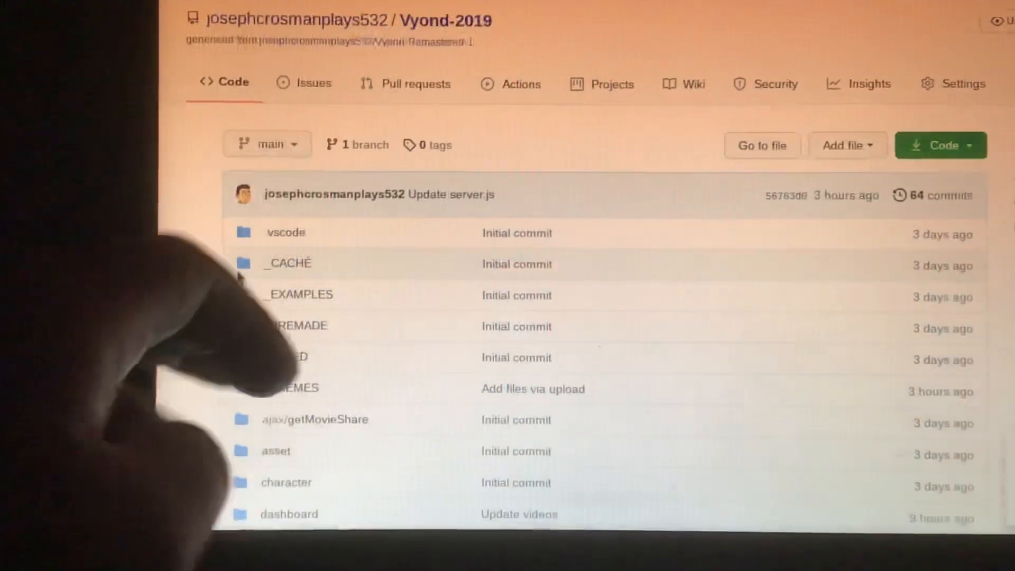
scroll(down, 3)
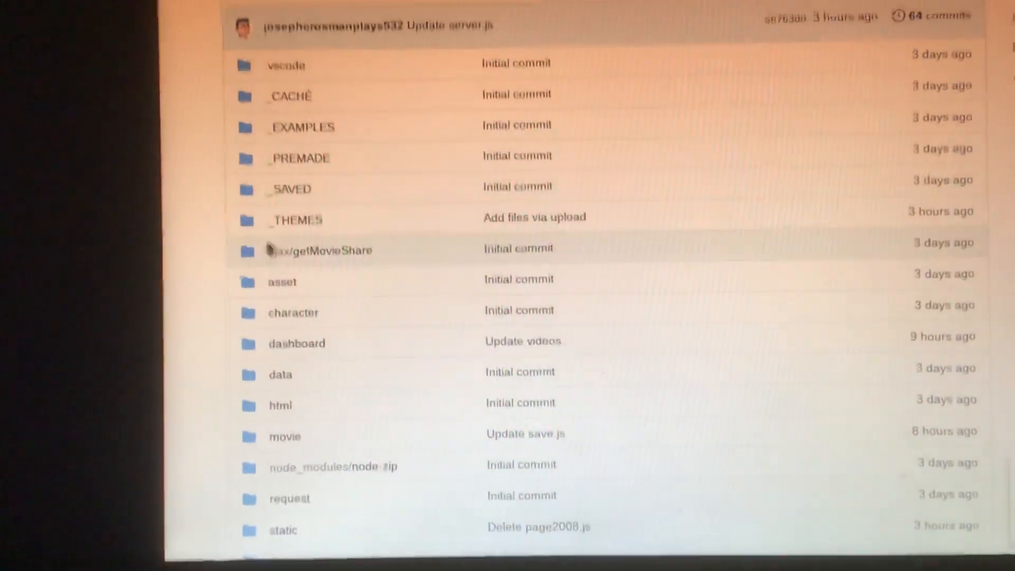
scroll(down, 3)
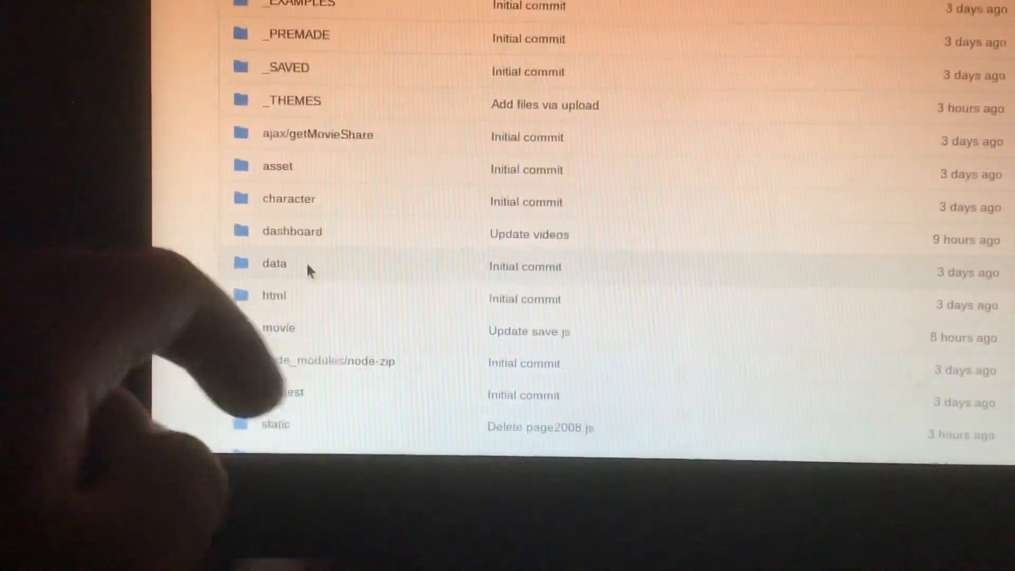
scroll(down, 3)
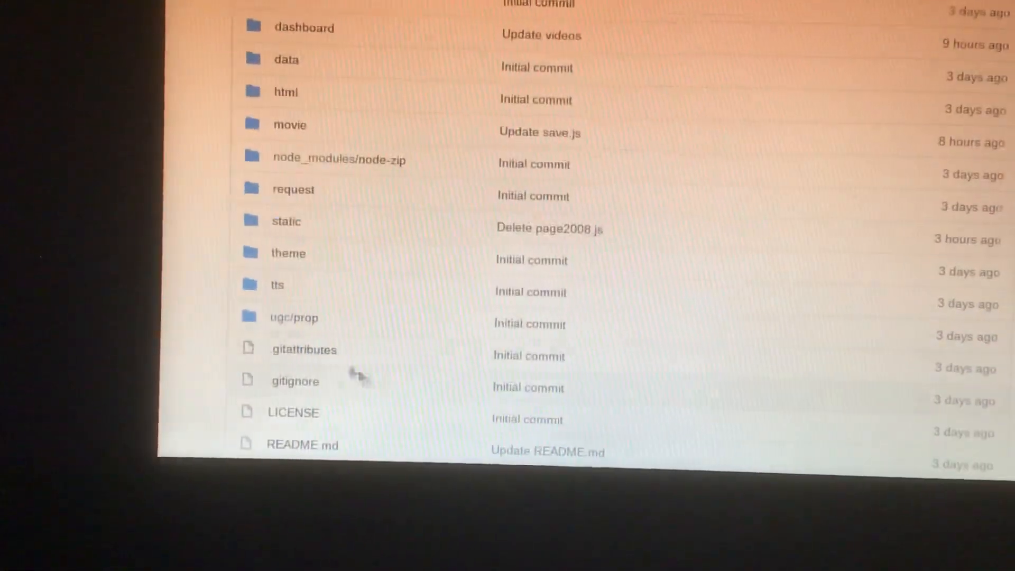
scroll(up, 3)
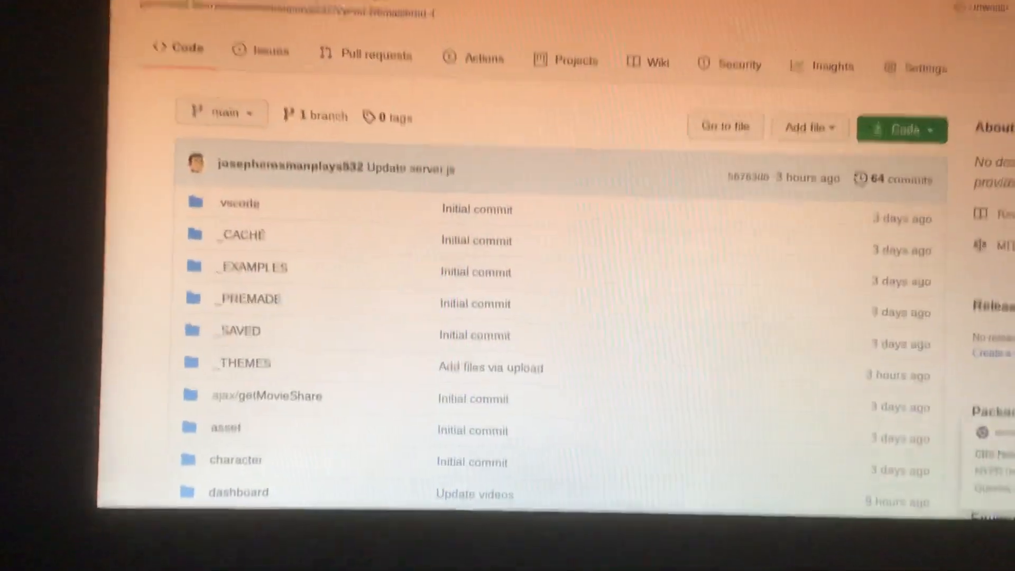
scroll(down, 3)
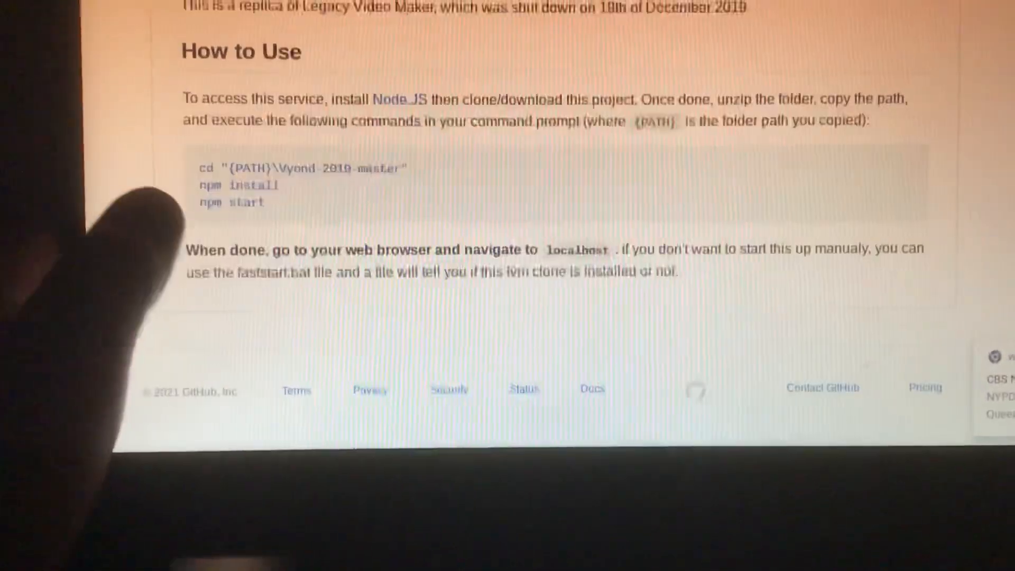
scroll(up, 3)
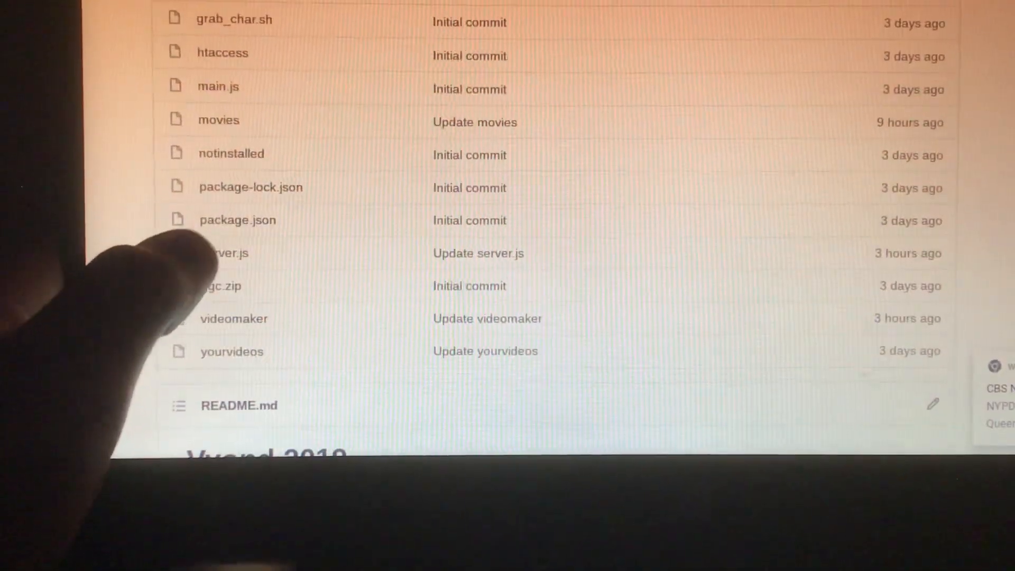
scroll(down, 3)
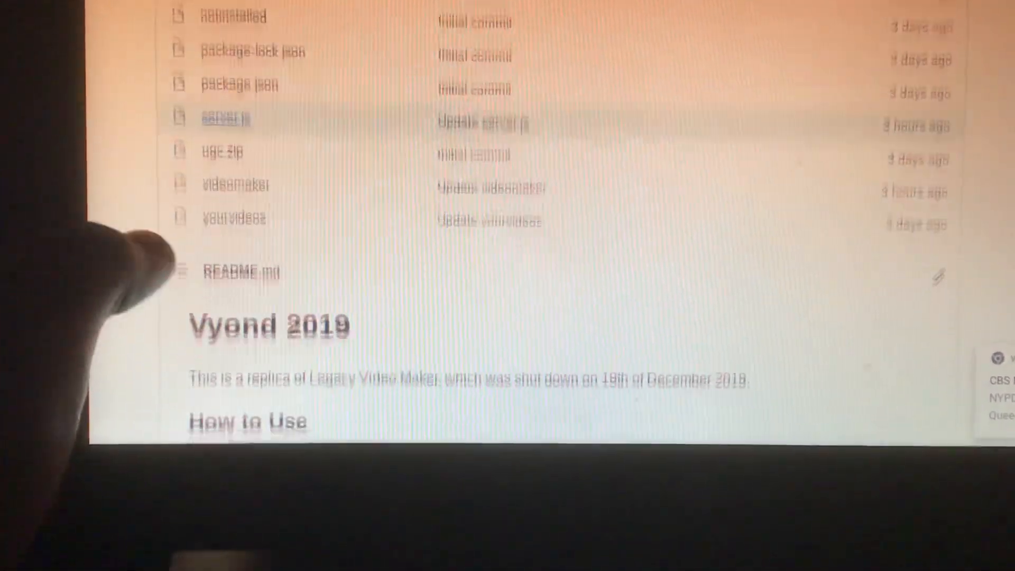
Reopen server.js, return to the static folder and scroll its file listing.
click(226, 118)
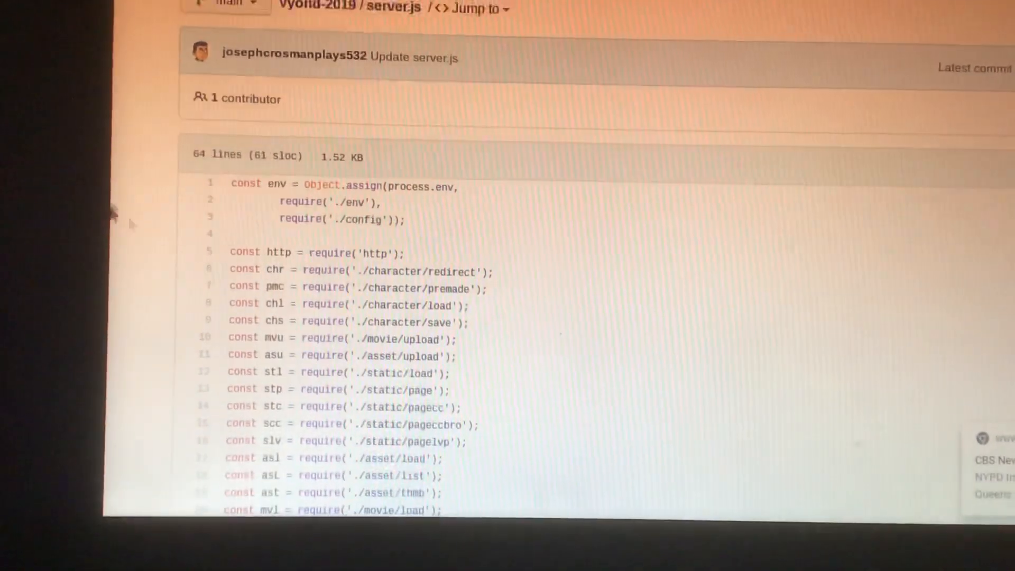
scroll(up, 3)
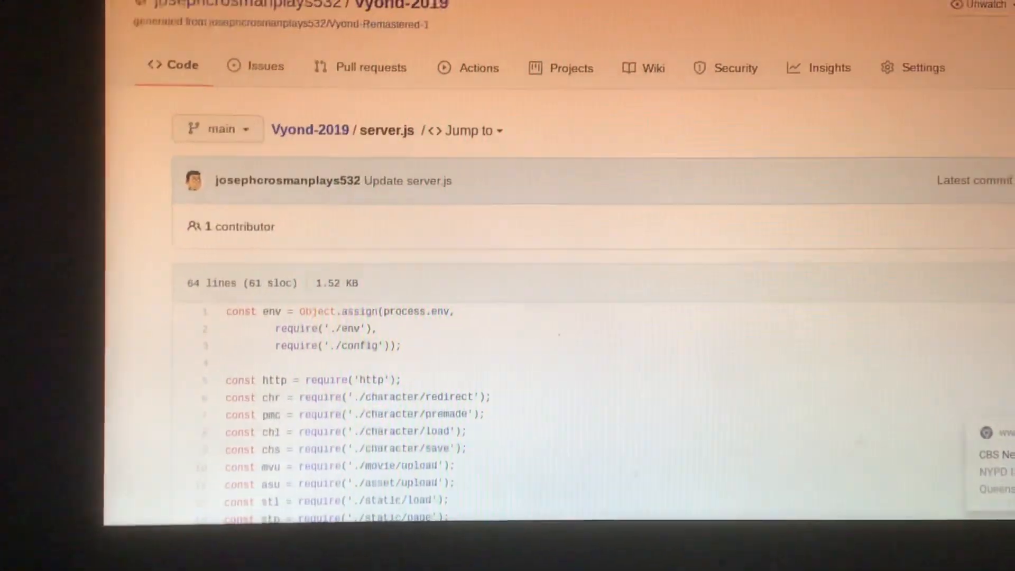
scroll(down, 3)
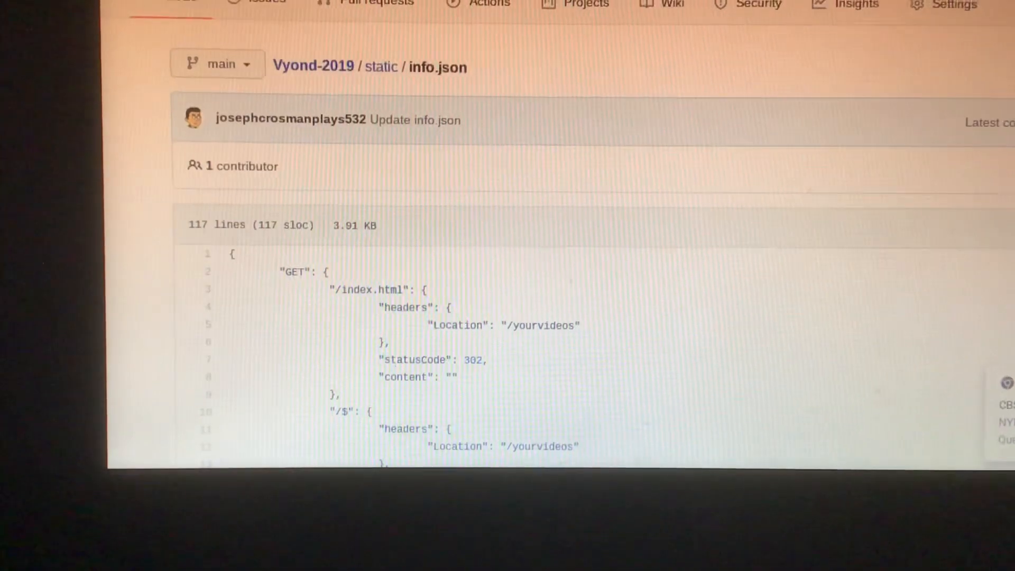
scroll(up, 3)
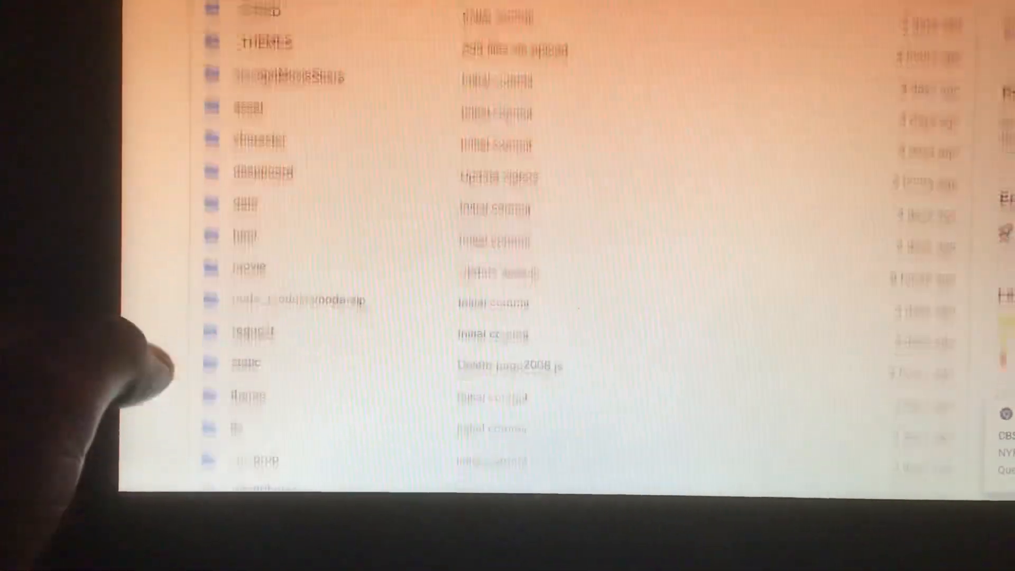
click(246, 363)
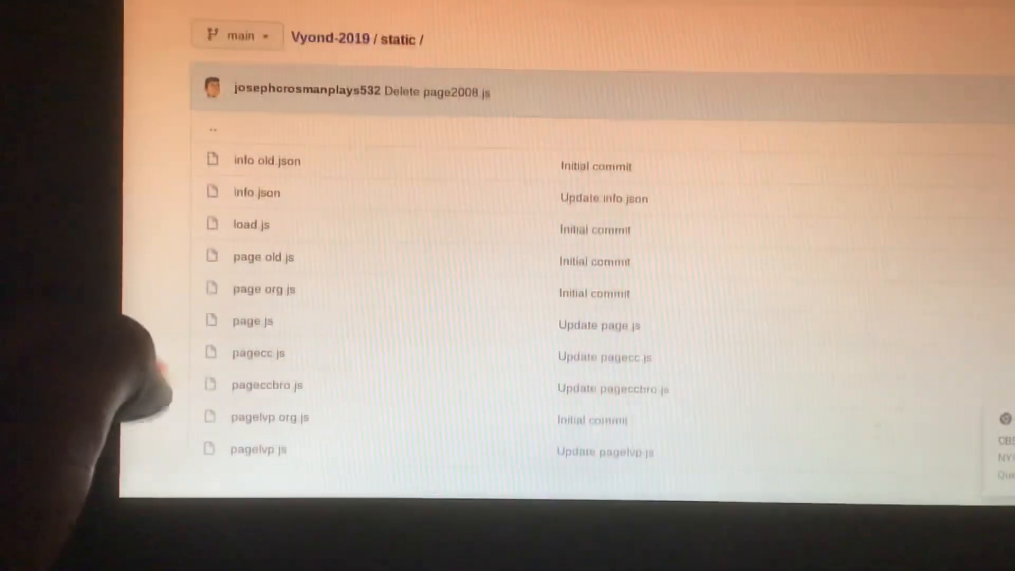
scroll(up, 3)
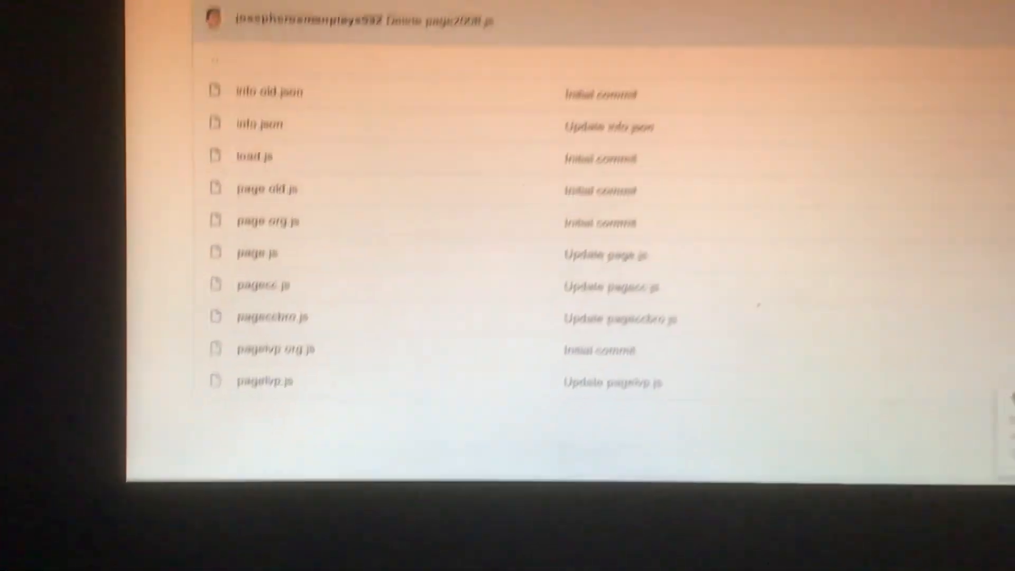
scroll(up, 3)
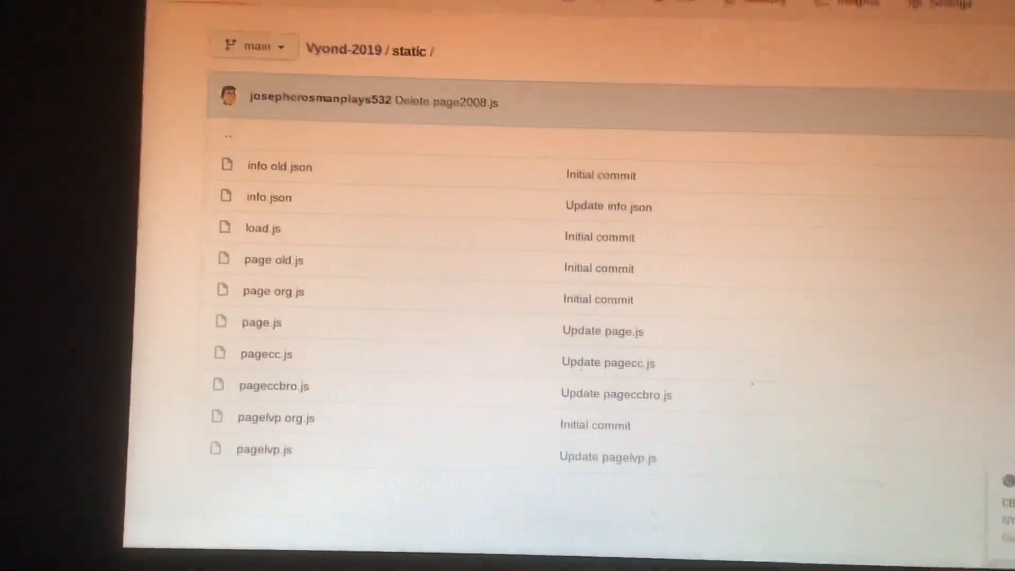
scroll(down, 3)
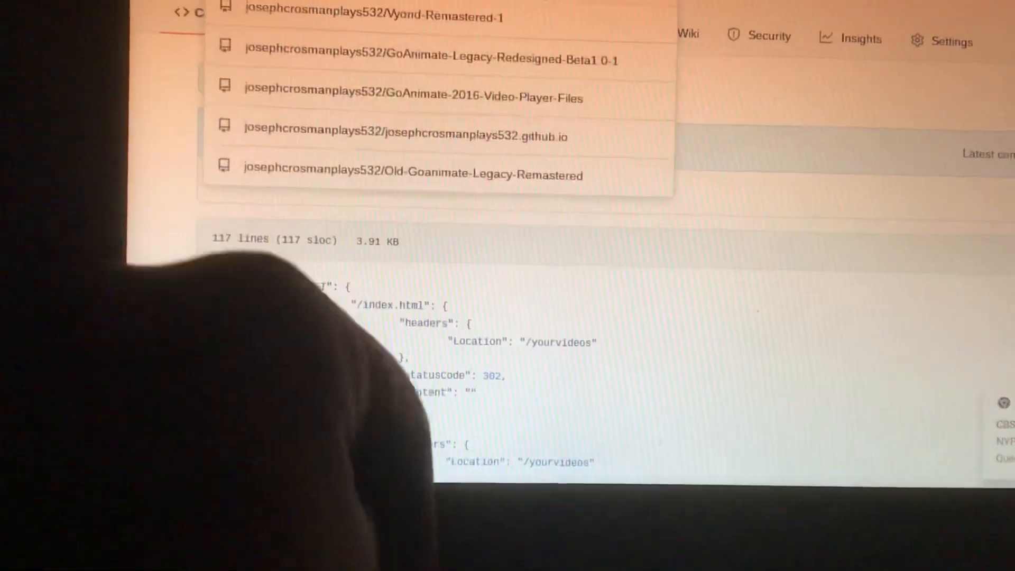
Find the 'wrapper' repository and download Wrapper Offline as wrapper-offline-master.zip.
text(wrapper)
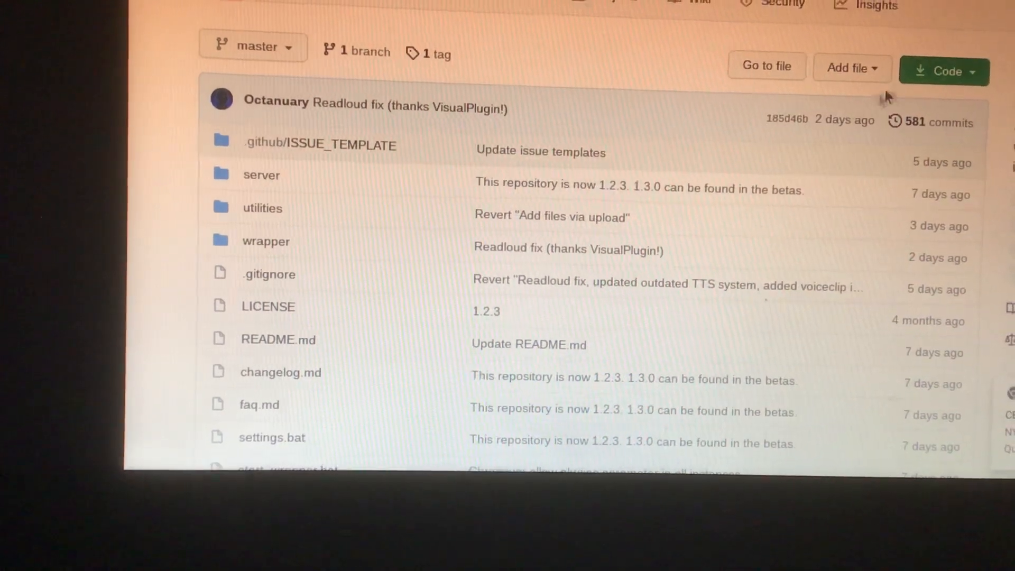
click(944, 71)
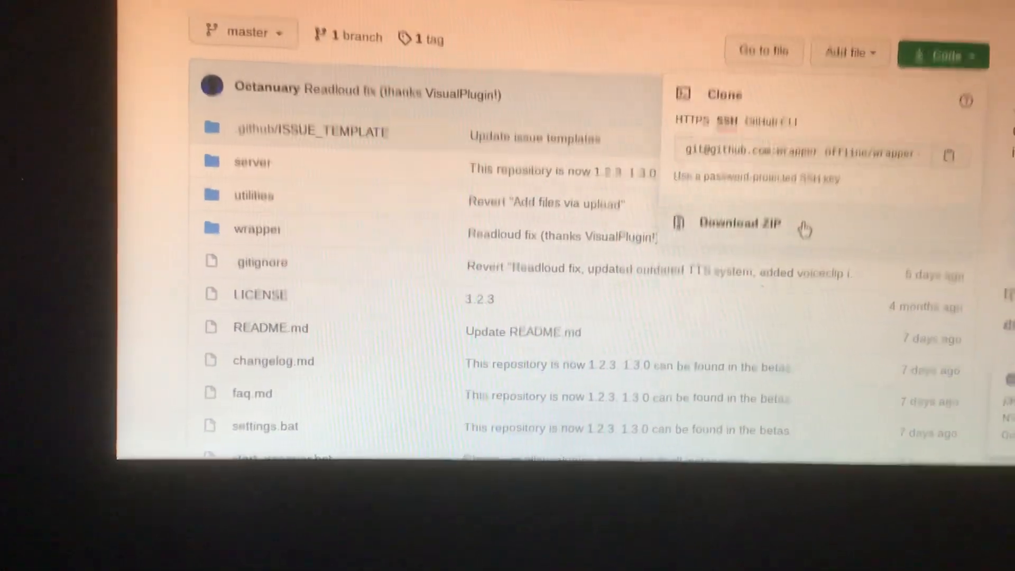
click(739, 223)
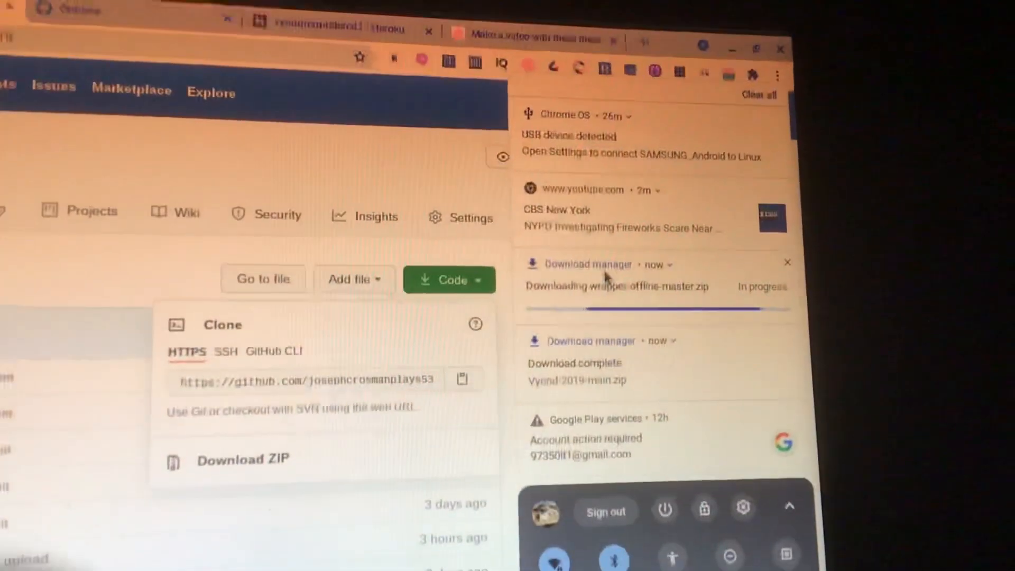
Scroll the Downloads folder to the Vyond-2019-main zip archive.
scroll(down, 3)
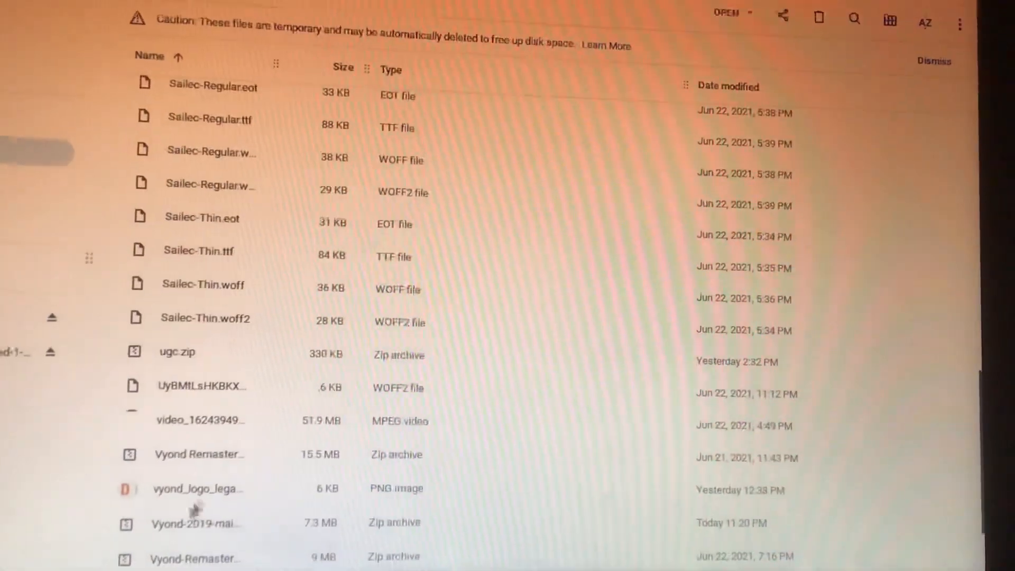
Select the wrapper-offline archive, browse Vyond-2019-main and open its server.js in Text.
scroll(down, 3)
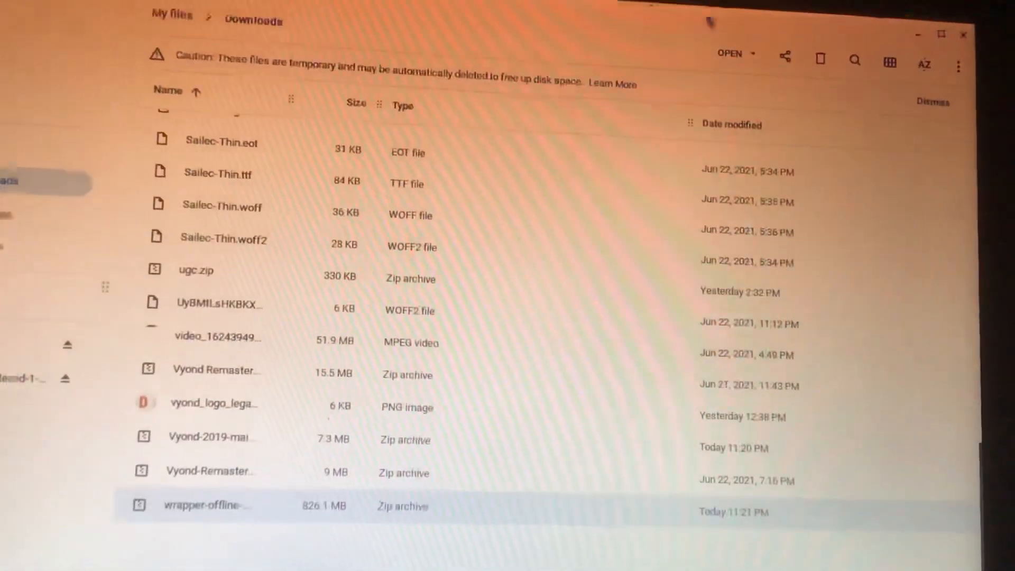
click(733, 53)
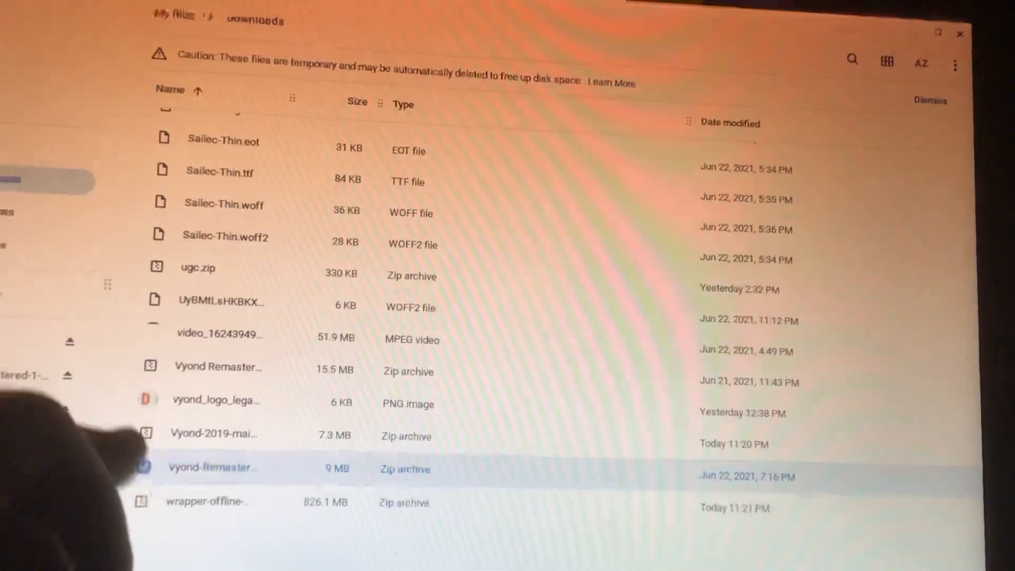
click(214, 433)
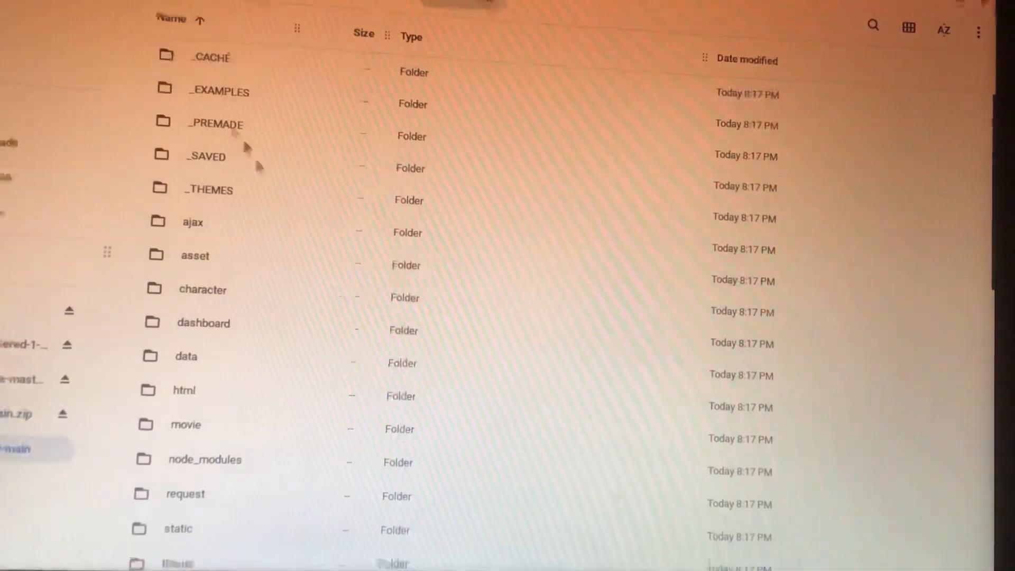
scroll(down, 3)
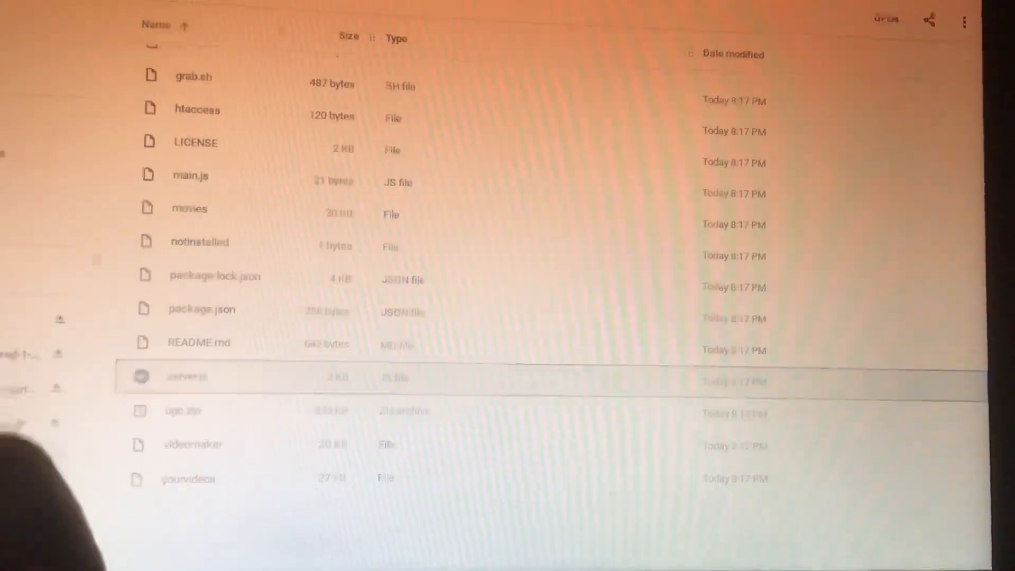
double_click(188, 376)
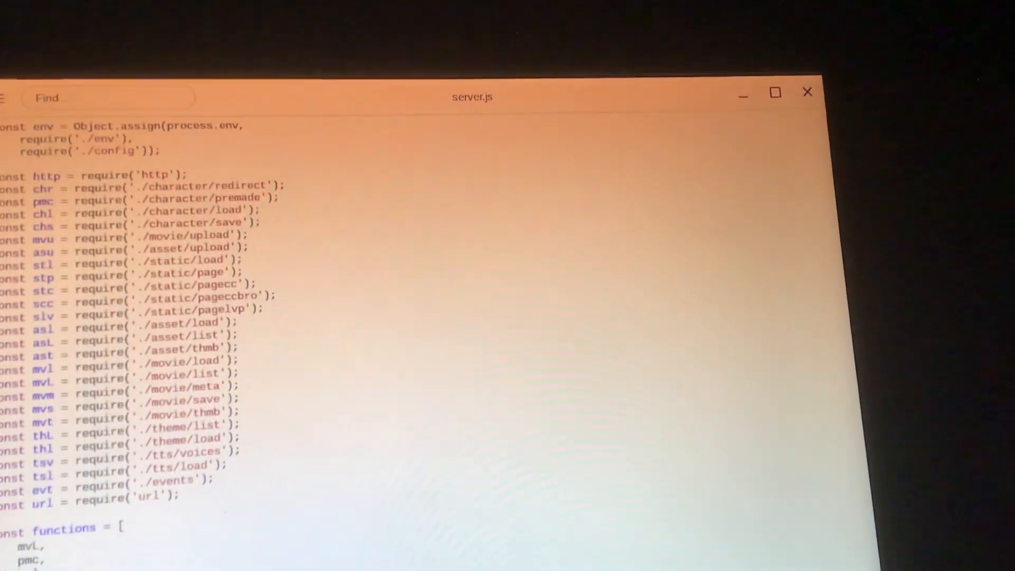
Scroll the wrapper-offline-master archive's top-level contents in Files.
scroll(down, 3)
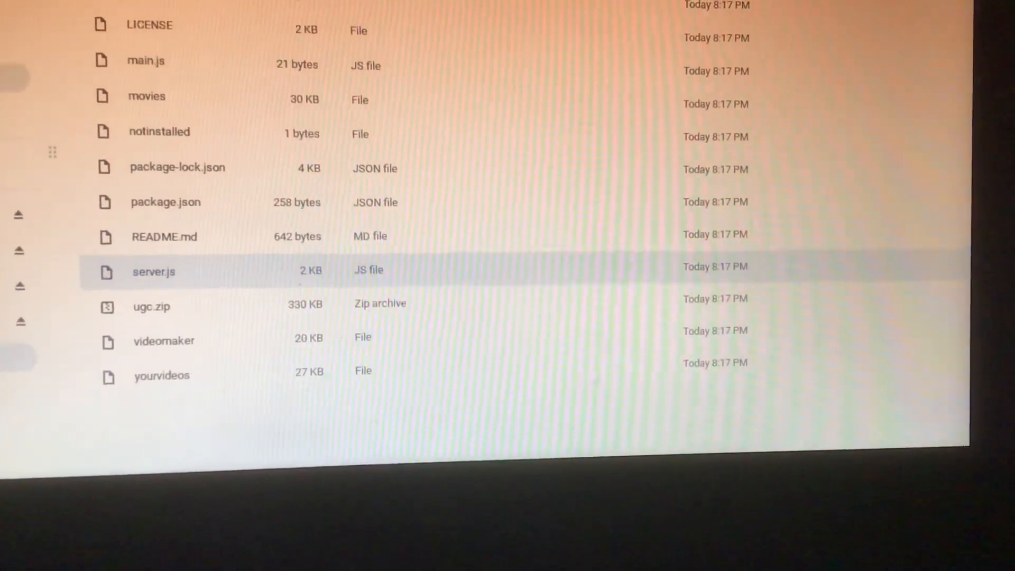
scroll(up, 3)
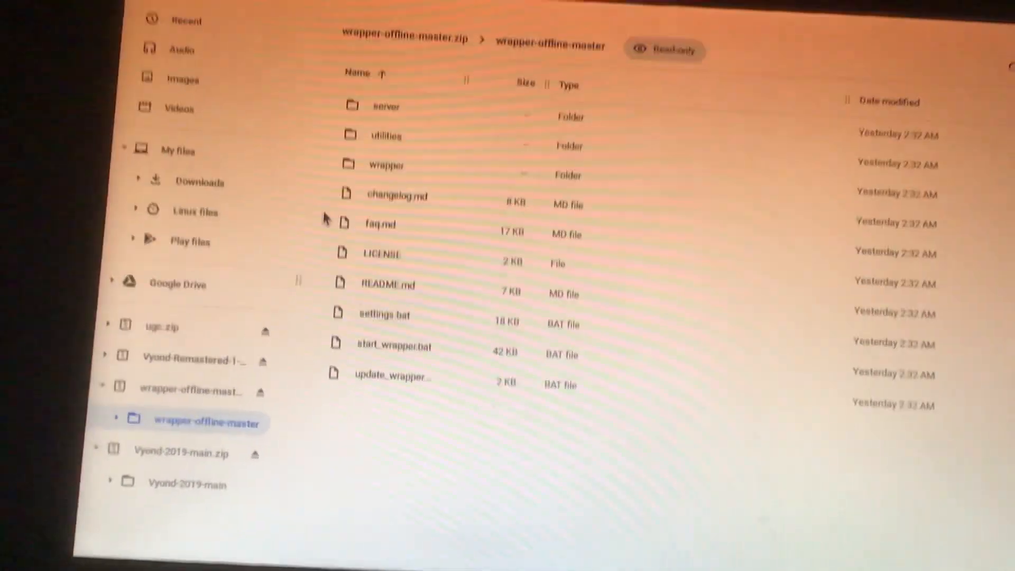
Enter the archive's wrapper folder and scroll its files toward server.js.
double_click(386, 164)
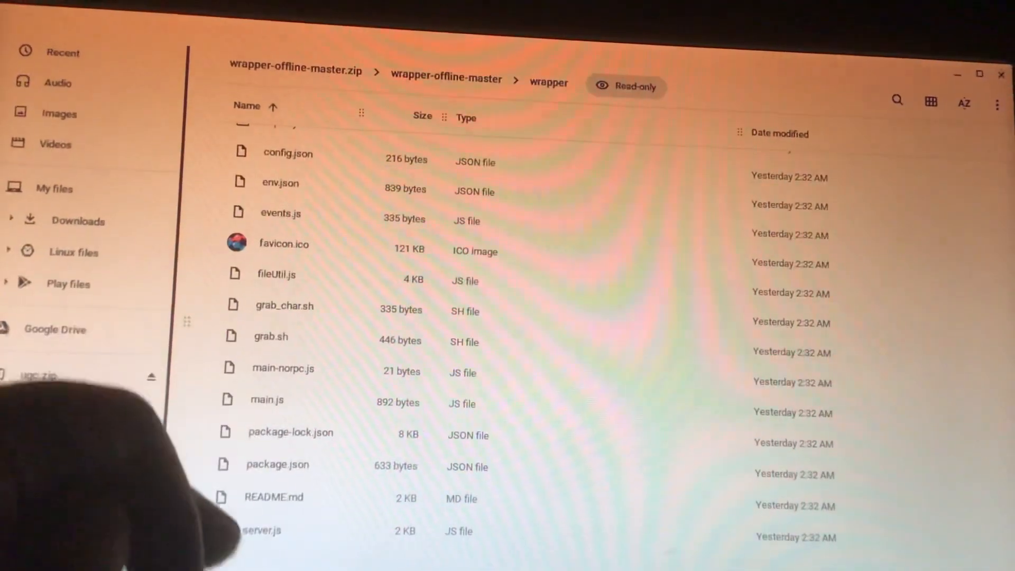
scroll(up, 3)
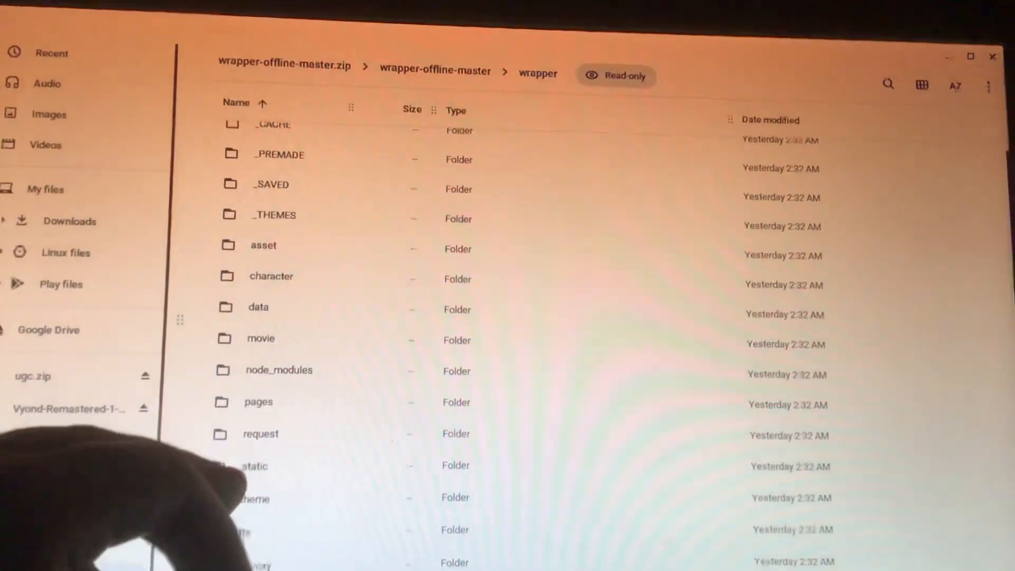
scroll(down, 3)
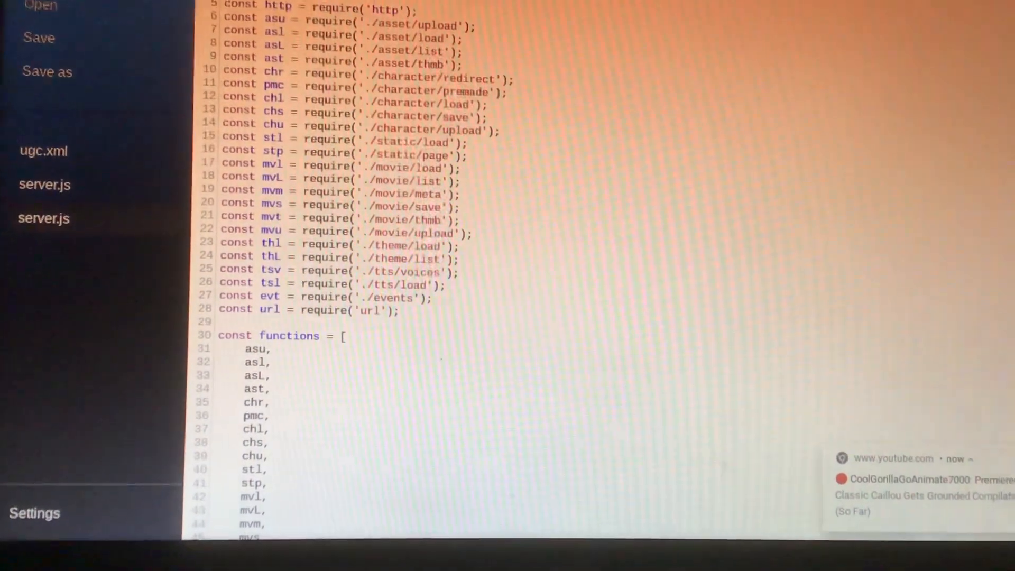
Scroll through the wrapper archive's server.js code in Text before closing it.
scroll(down, 3)
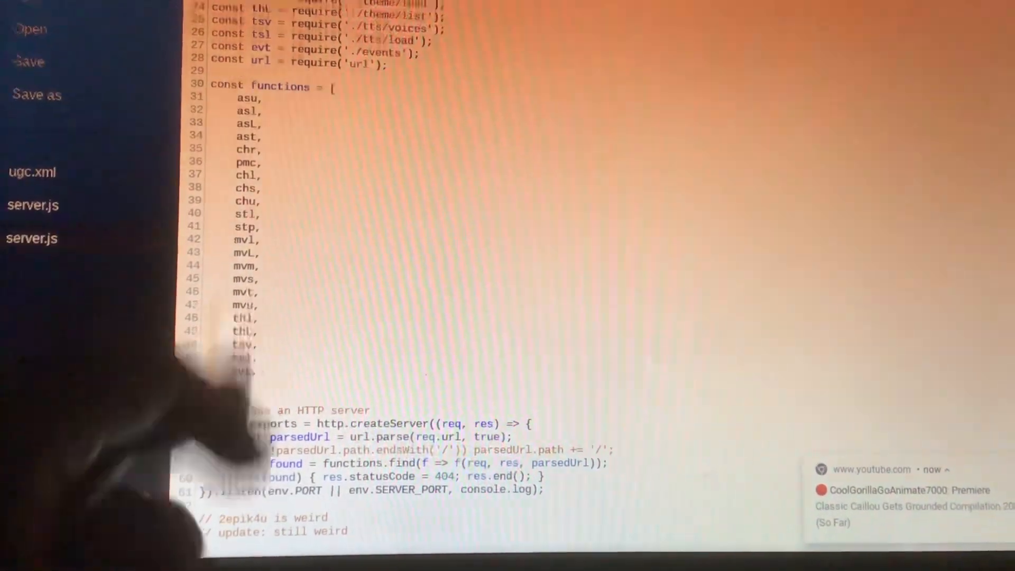
scroll(up, 3)
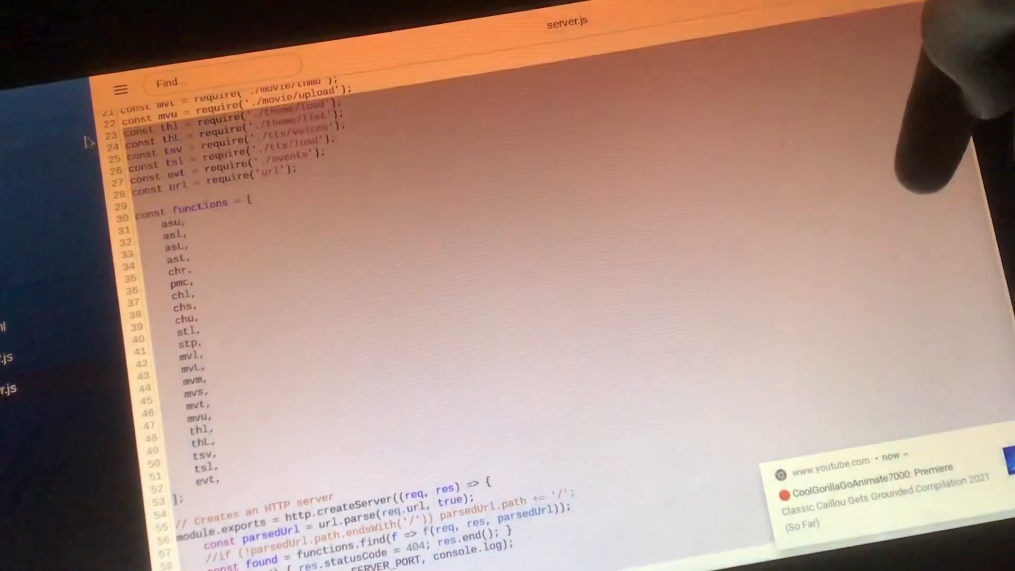
scroll(up, 3)
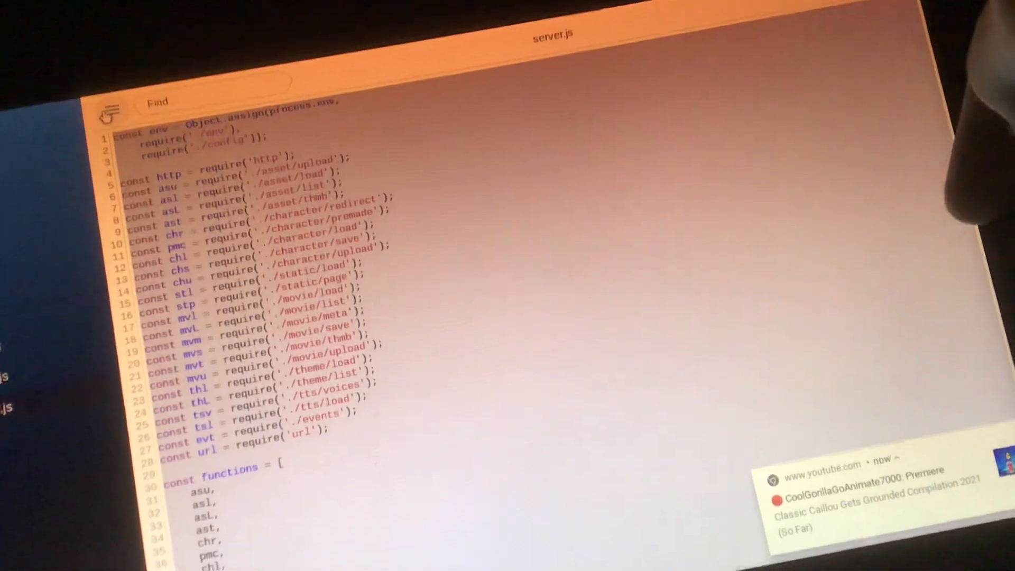
scroll(down, 3)
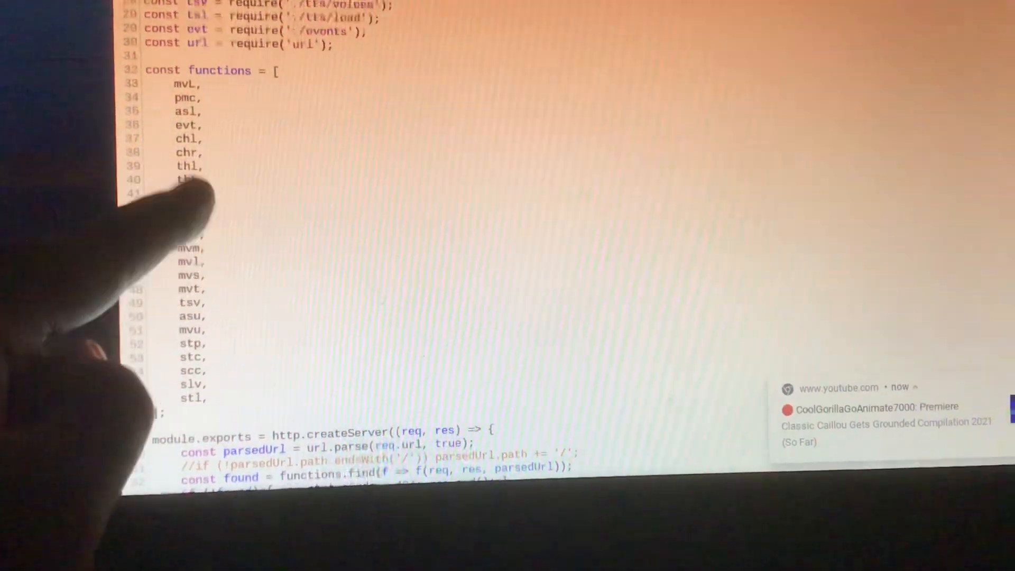
scroll(up, 3)
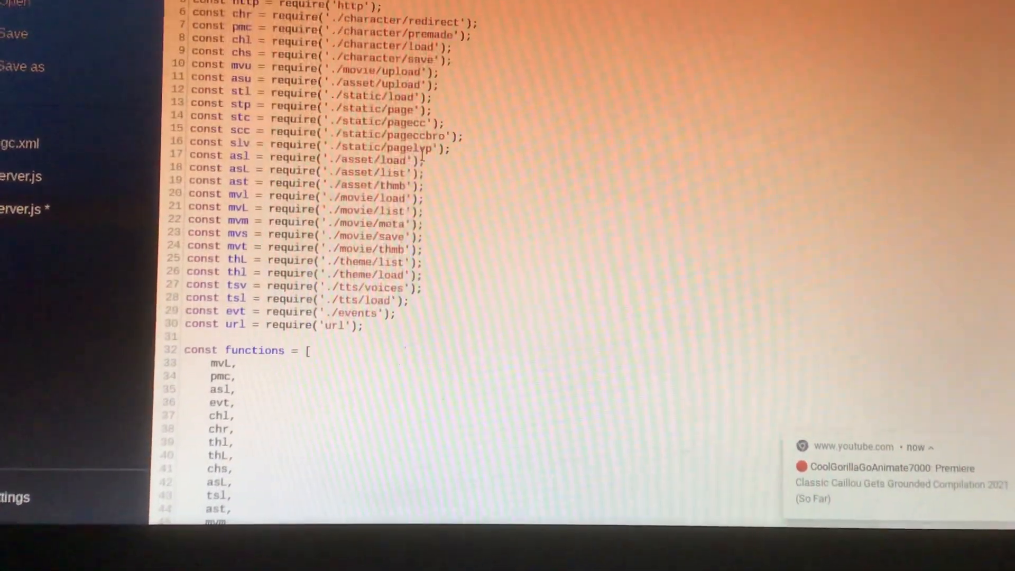
scroll(down, 3)
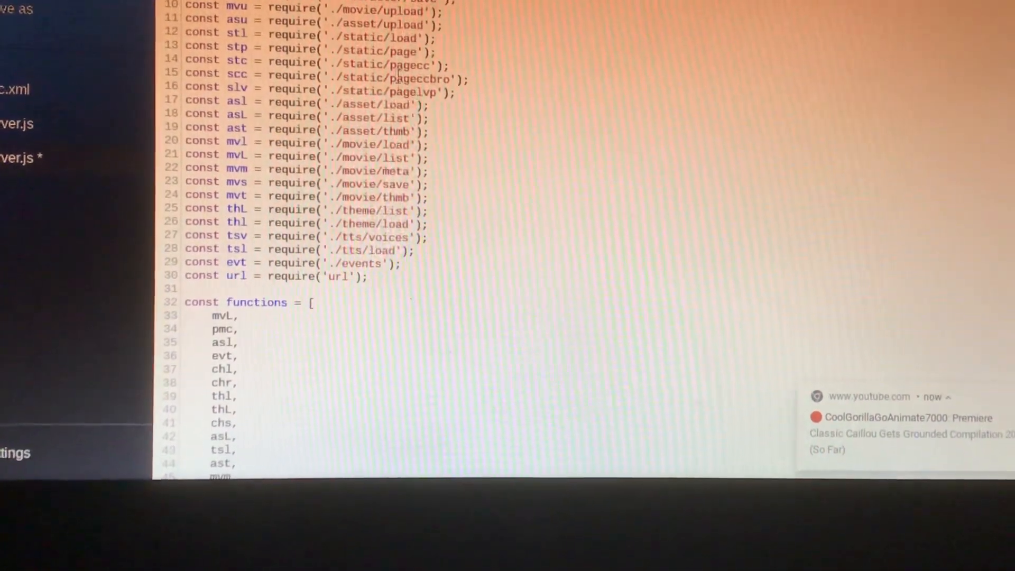
scroll(up, 3)
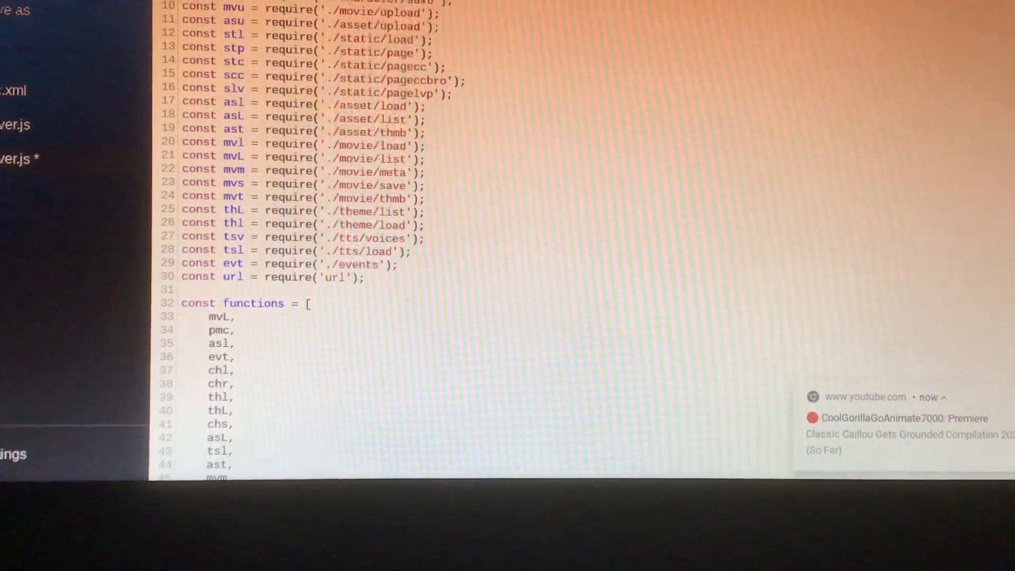
scroll(up, 3)
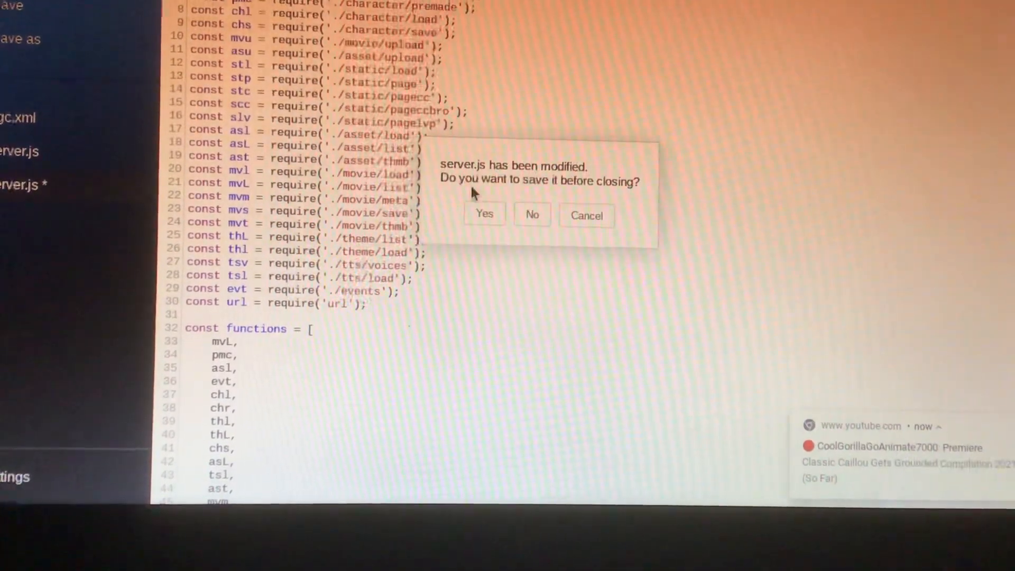
Answer the unsaved-changes prompt for server.js and try reopening it from the wrapper folder.
click(532, 215)
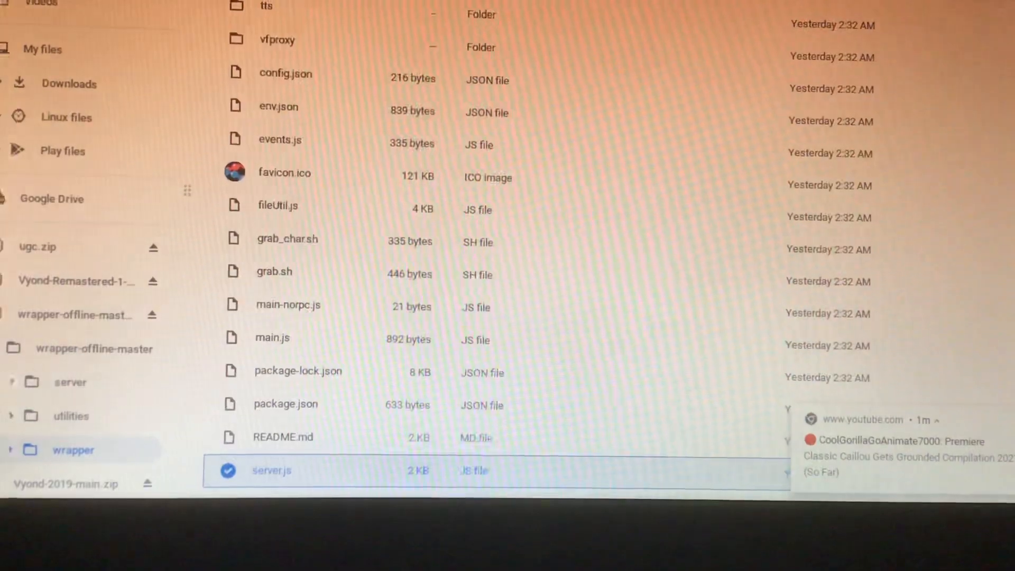
double_click(270, 469)
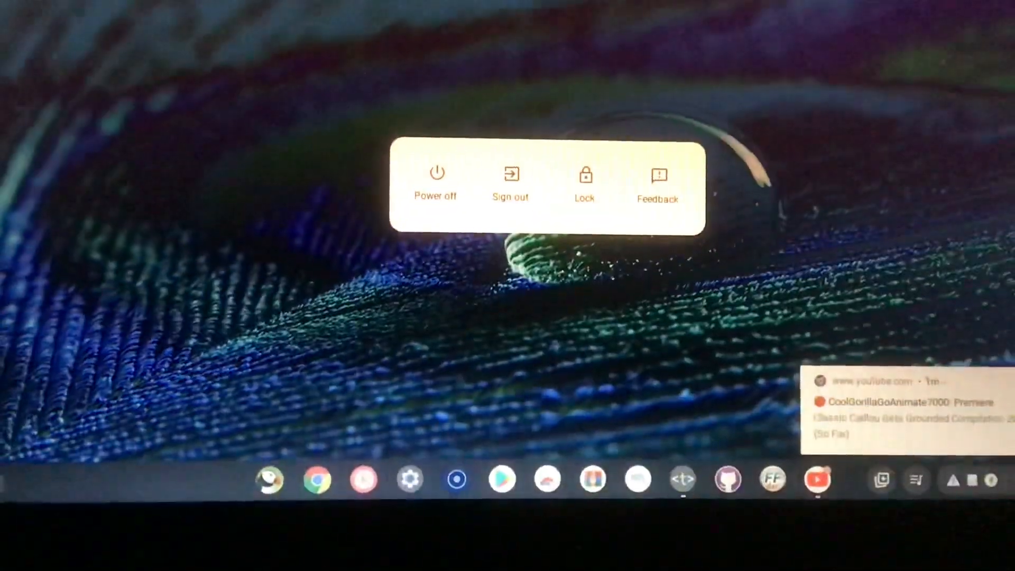
Power off the Chromebook from the power menu.
click(510, 184)
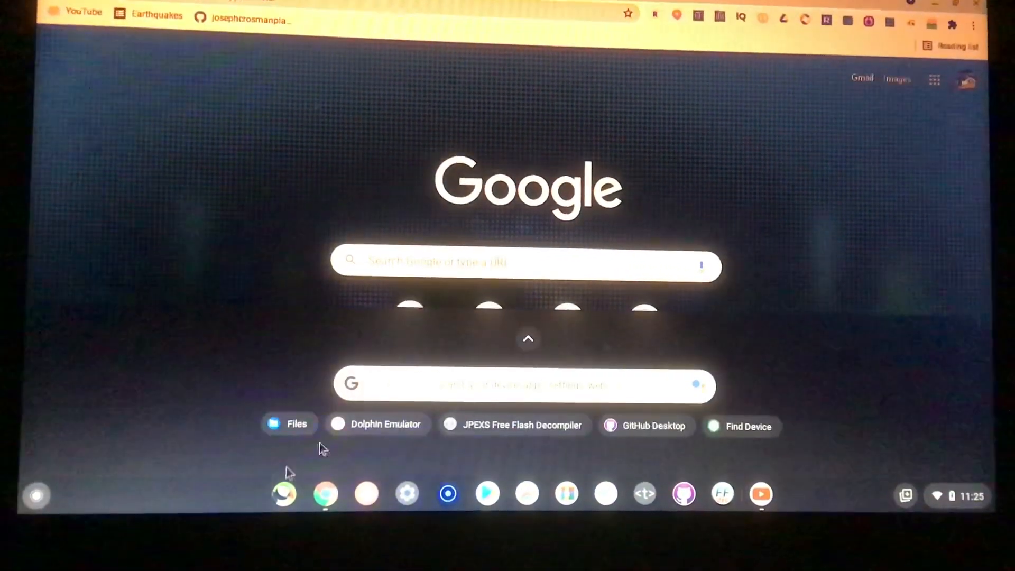
Launch Files, show Downloads and mount the wrapper-offline-master zip archive.
click(290, 424)
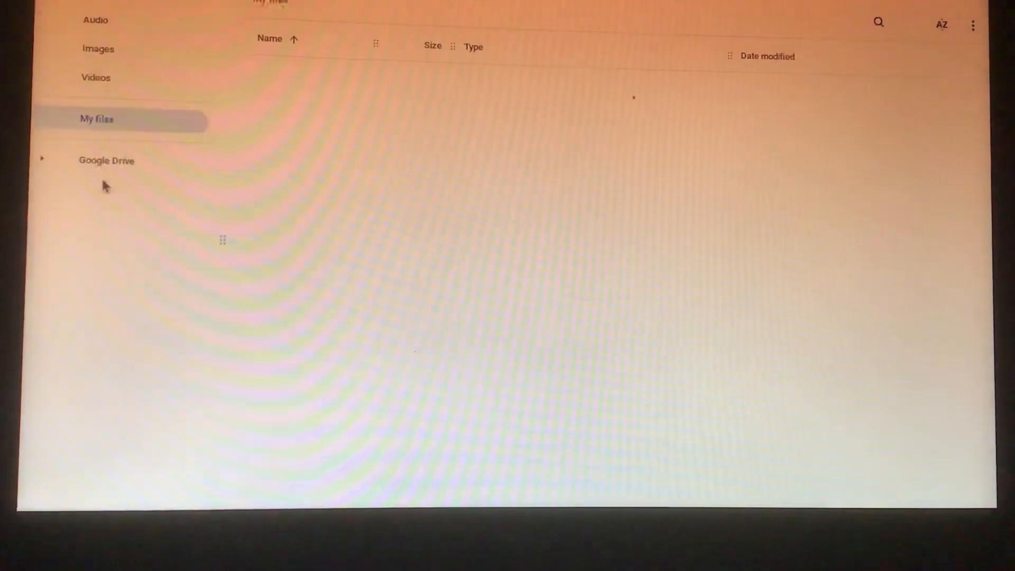
click(97, 119)
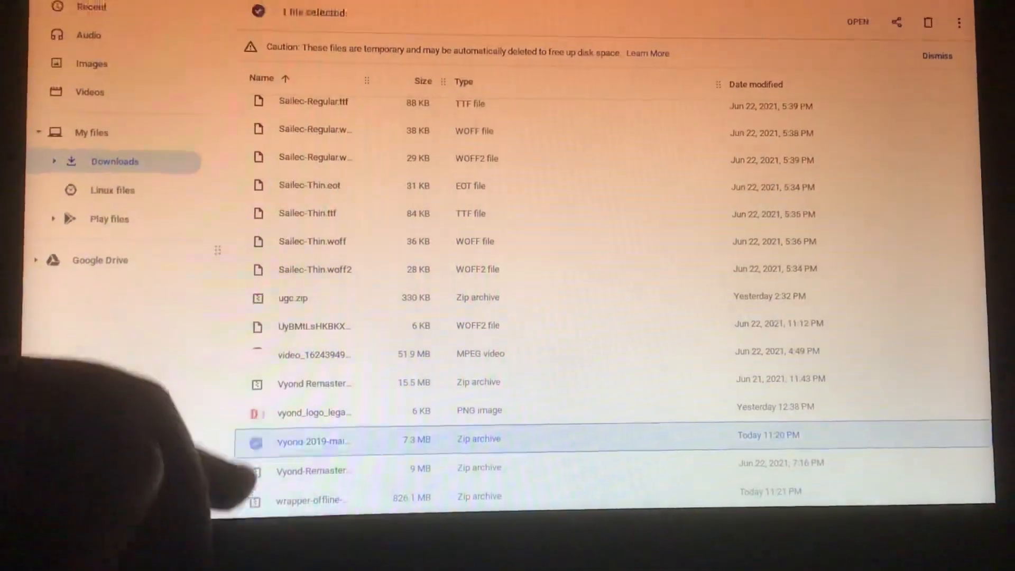
click(323, 495)
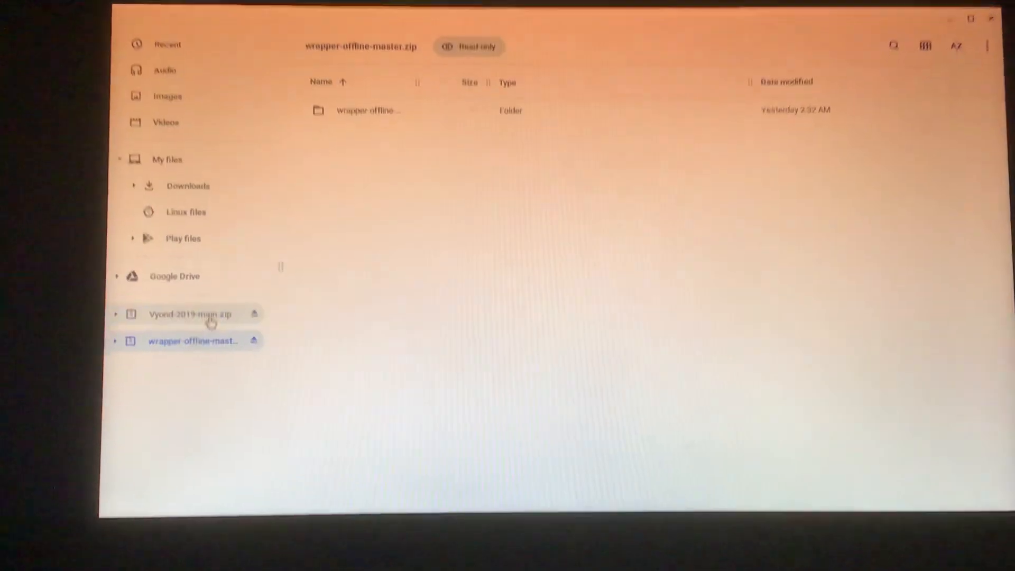
Open the mounted Vyond-2019-main archive to reach its copy of server.js.
click(192, 320)
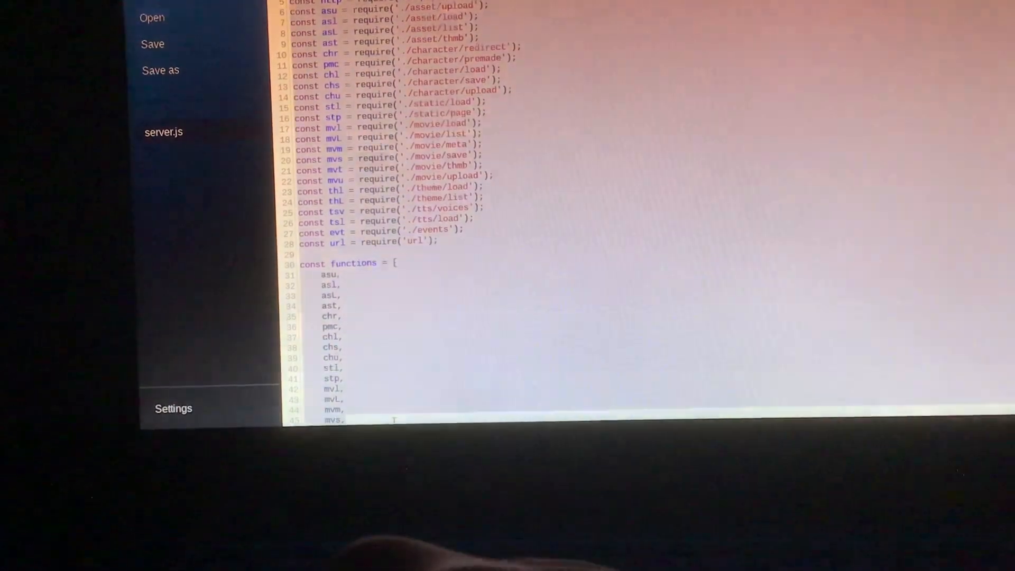
Scroll server.js to its ending comment lines and back before editing them.
scroll(down, 3)
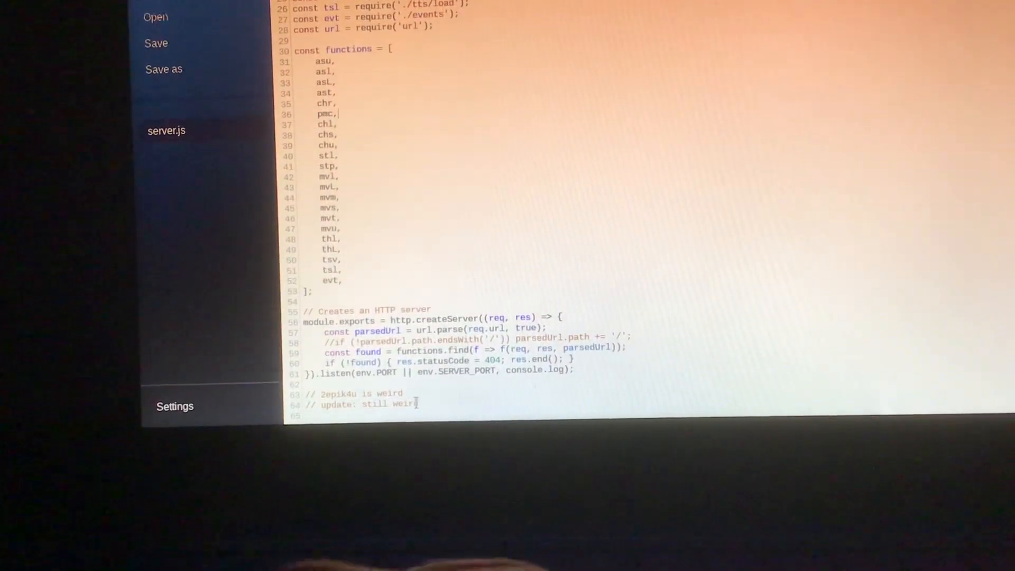
scroll(up, 3)
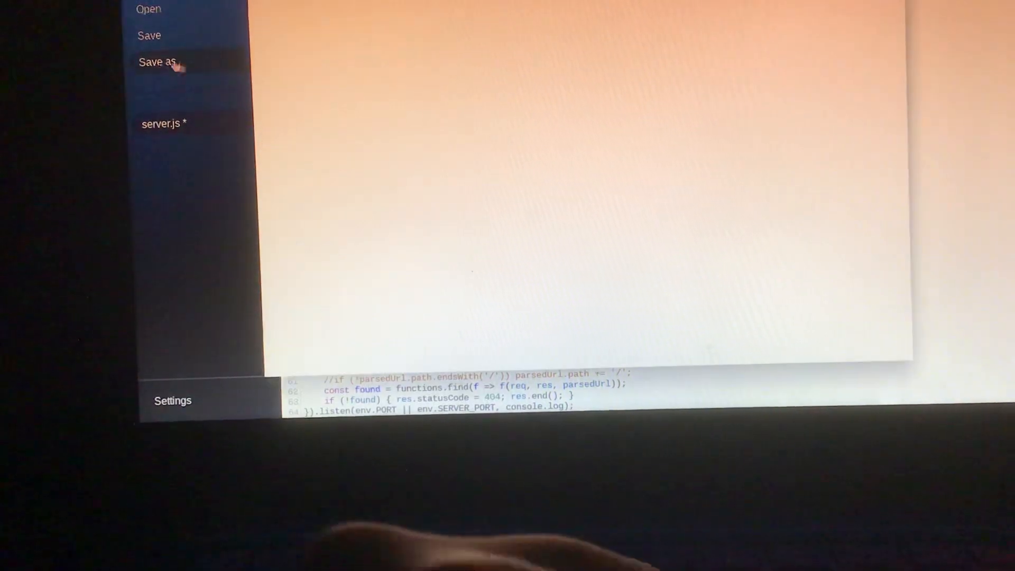
Dismiss the server.js Save as dialog and return to the wrapper-offline static folder in Files.
click(156, 61)
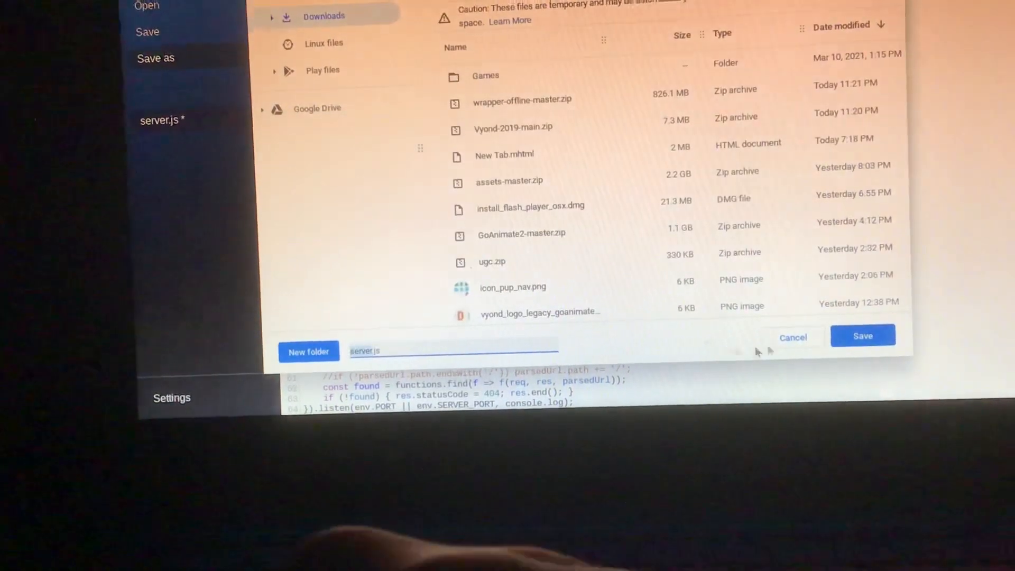
click(862, 336)
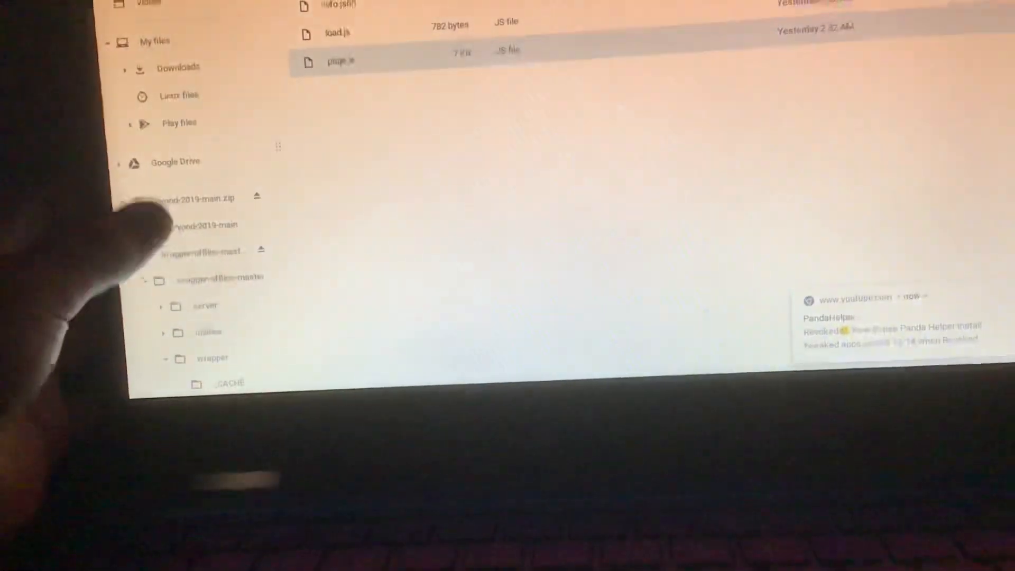
Browse Vyond-2019-main down to its static folder listing page.js, pagecc.js, pageccbro.js and pagelvp.js.
click(208, 266)
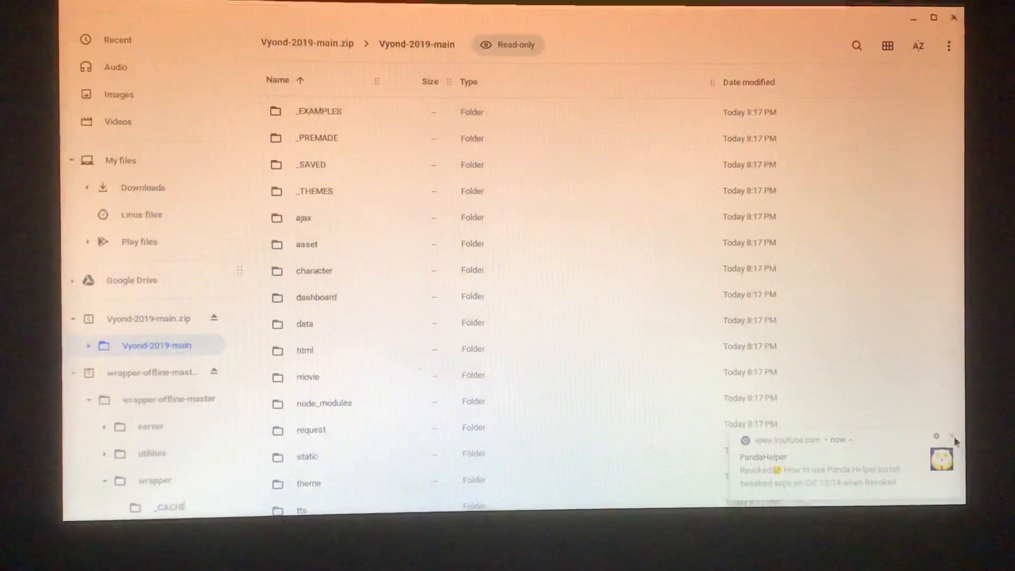
scroll(down, 3)
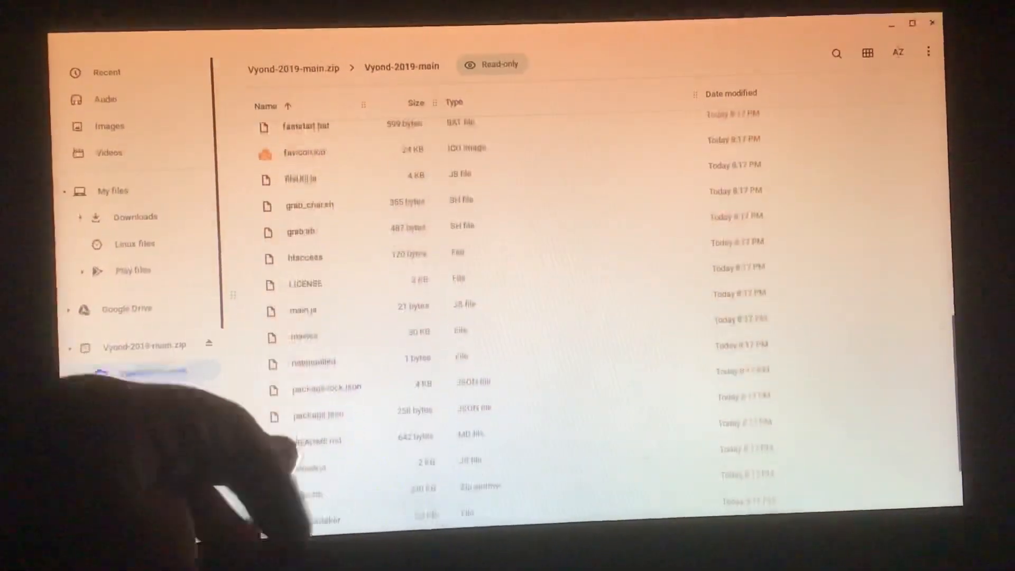
scroll(down, 3)
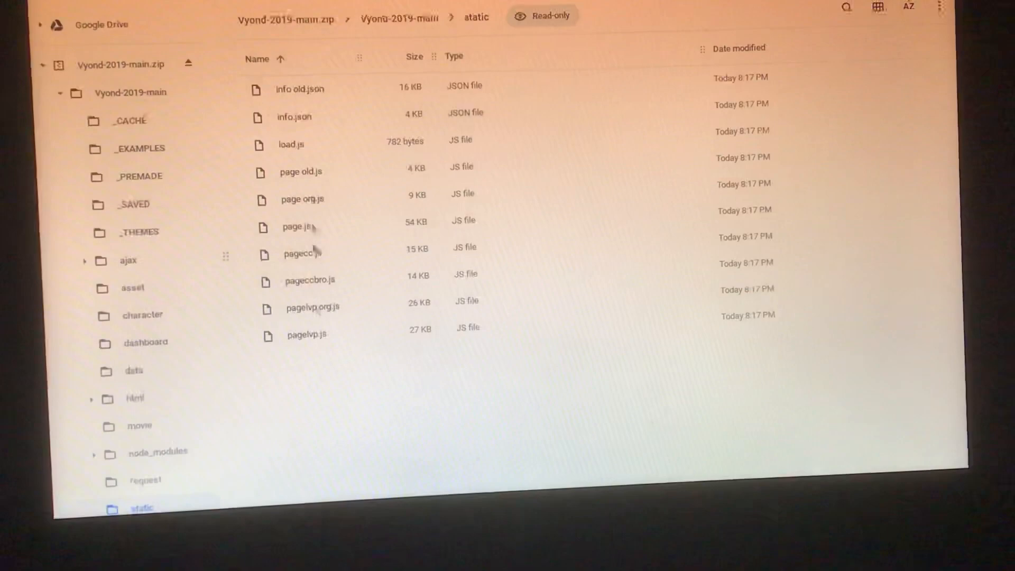
Navigate to wrapper-offline-master/wrapper/static showing info-nowave.json, info.json, load.js and page.js.
scroll(down, 3)
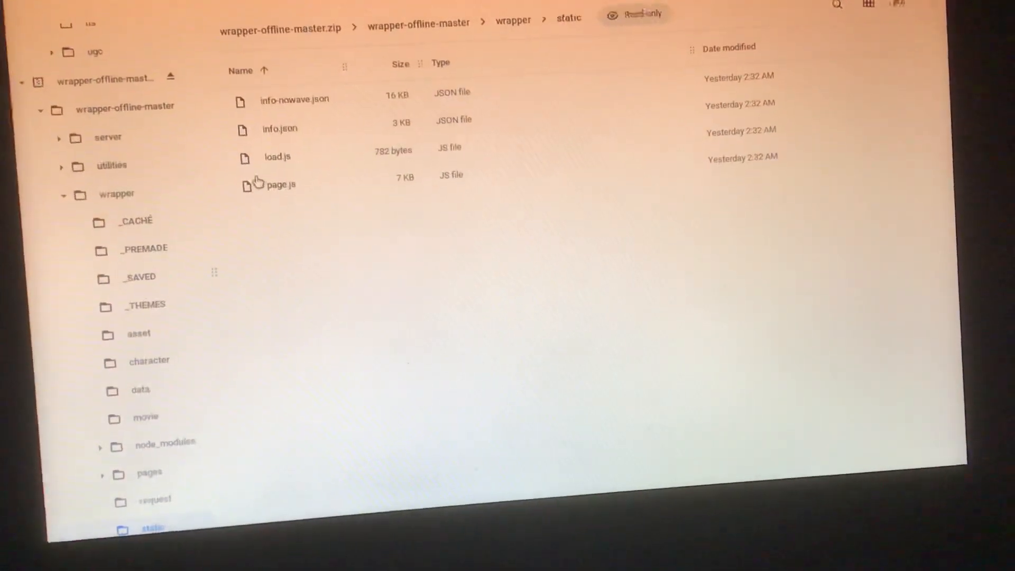
click(929, 6)
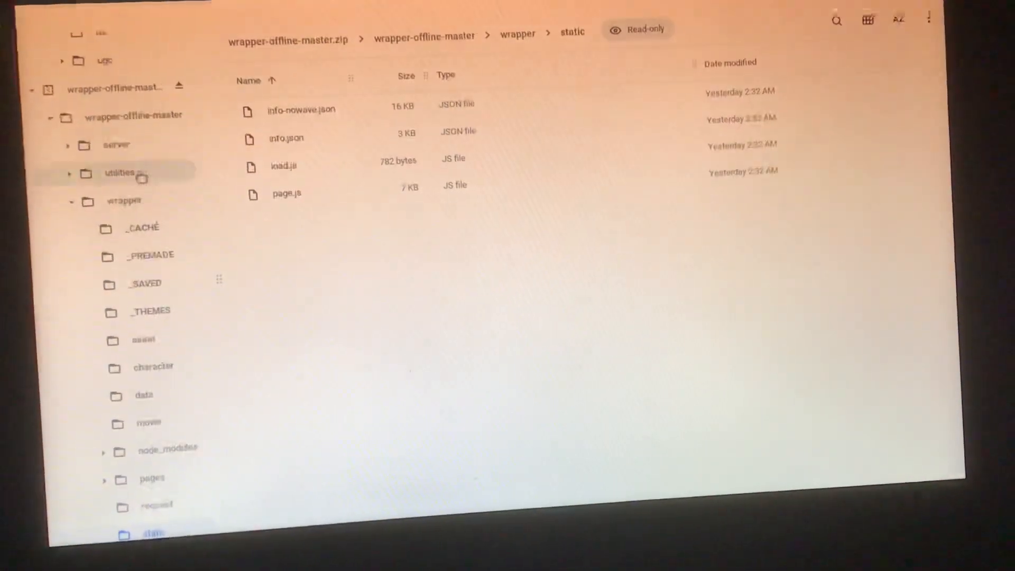
mouse_move(290, 305)
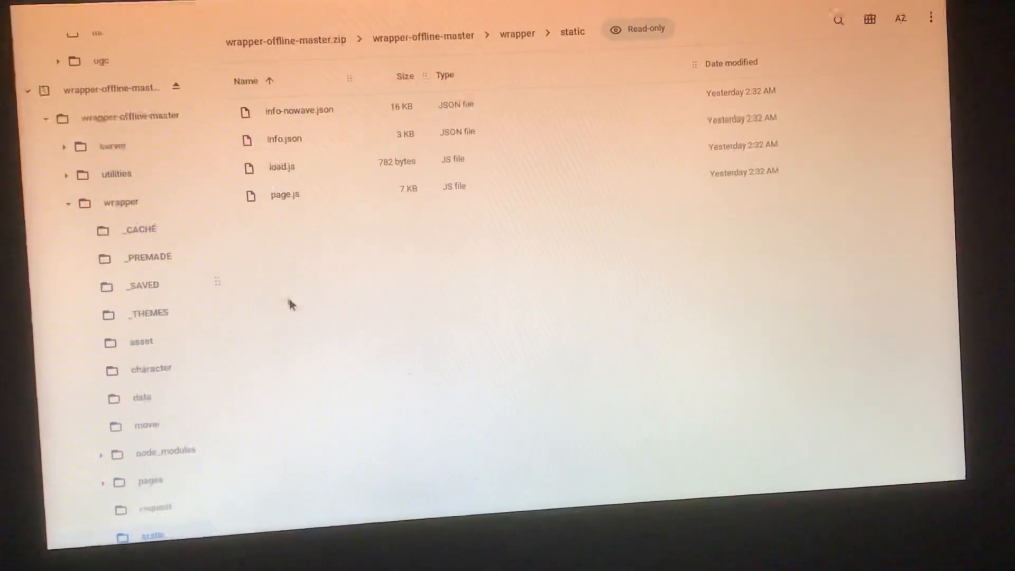